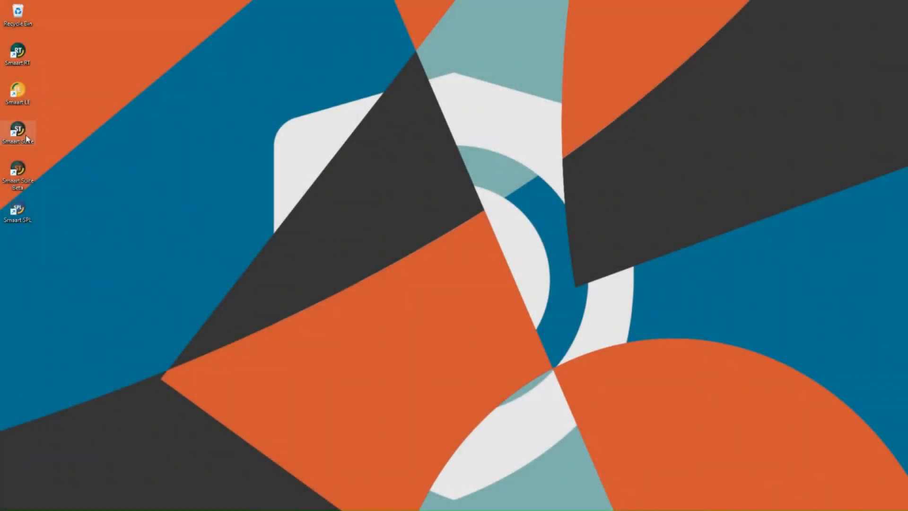
- Launch Smaart Suite from its desktop icon into the Real Time transfer function view
{"action": "double_click", "coordinate": [18, 130]}
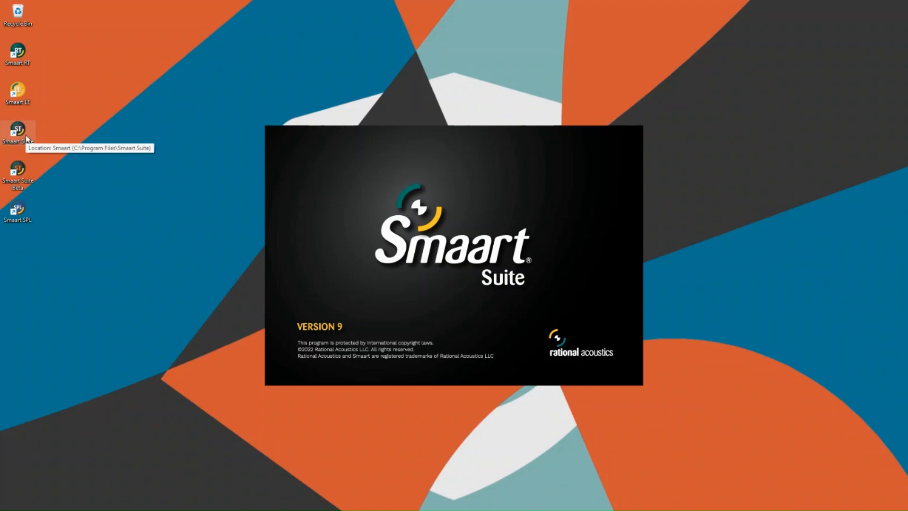
{"action": "double_click", "coordinate": [18, 132]}
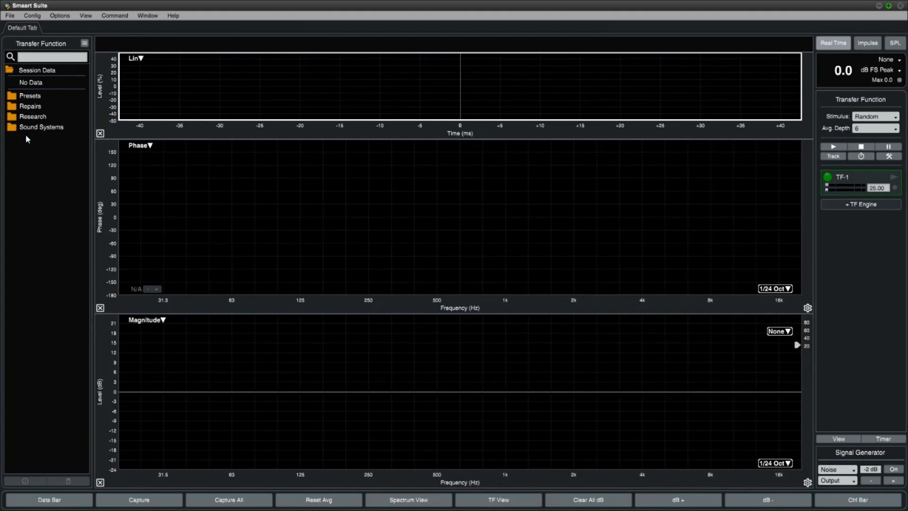
{"action": "mouse_move", "coordinate": [641, 168]}
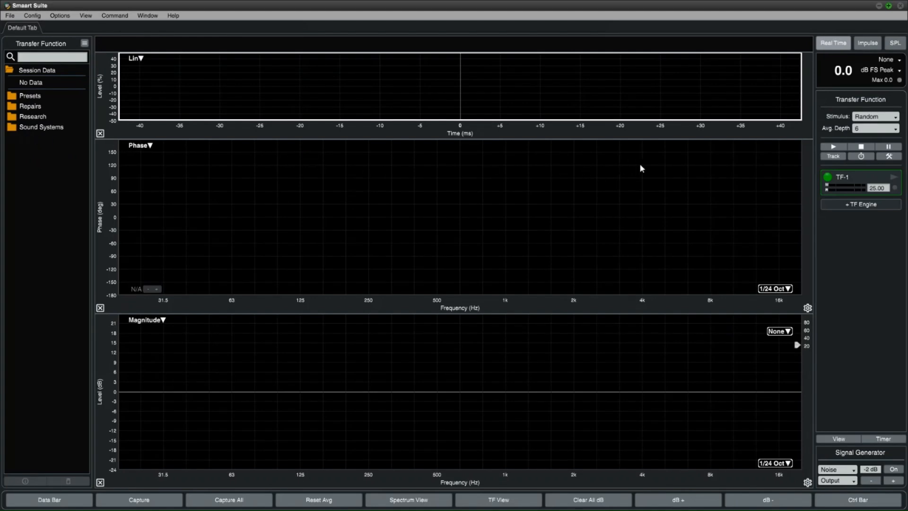
{"action": "mouse_move", "coordinate": [832, 84]}
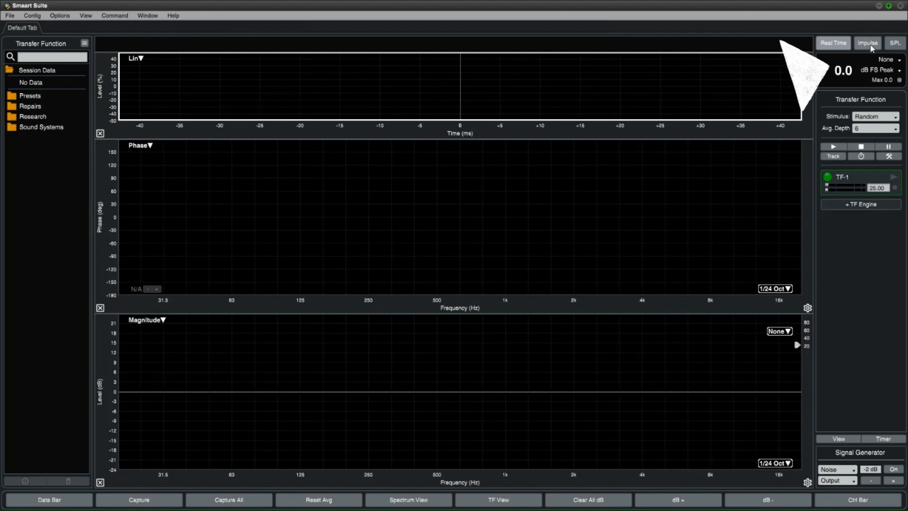
- Switch the mode selector from real-time to the Impulse response workspace
{"action": "left_click", "coordinate": [867, 42]}
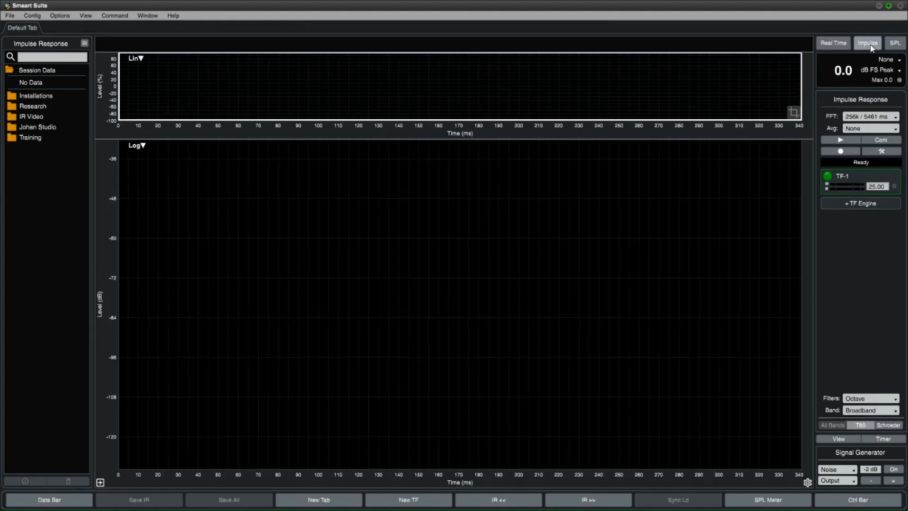
{"action": "mouse_move", "coordinate": [856, 66]}
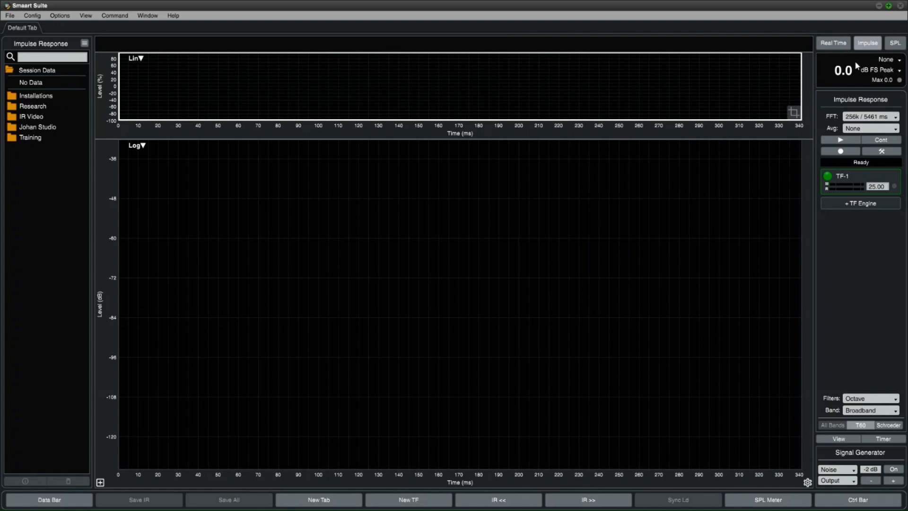
{"action": "mouse_move", "coordinate": [885, 44]}
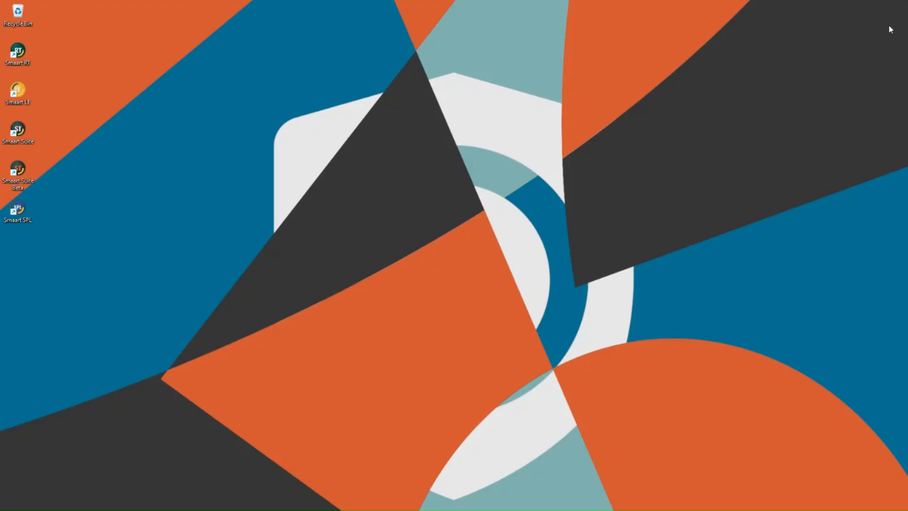
{"action": "mouse_move", "coordinate": [736, 262]}
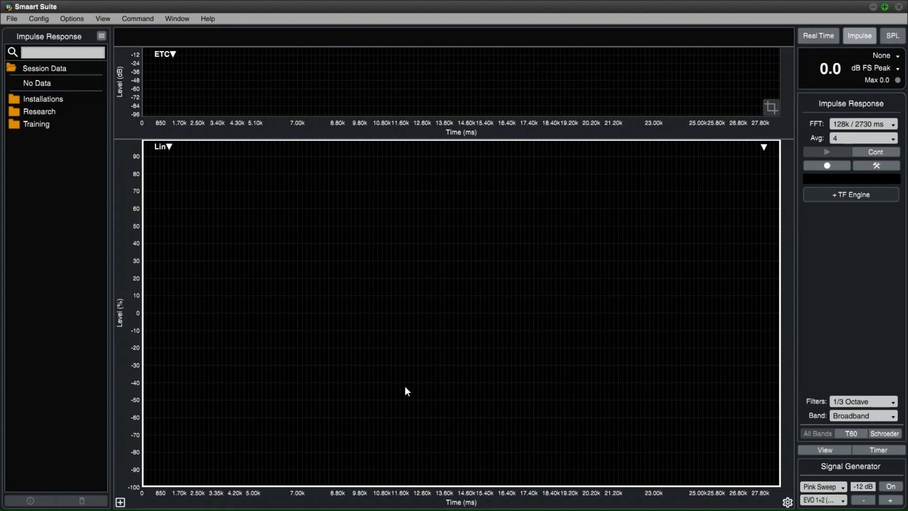
{"action": "mouse_move", "coordinate": [399, 388]}
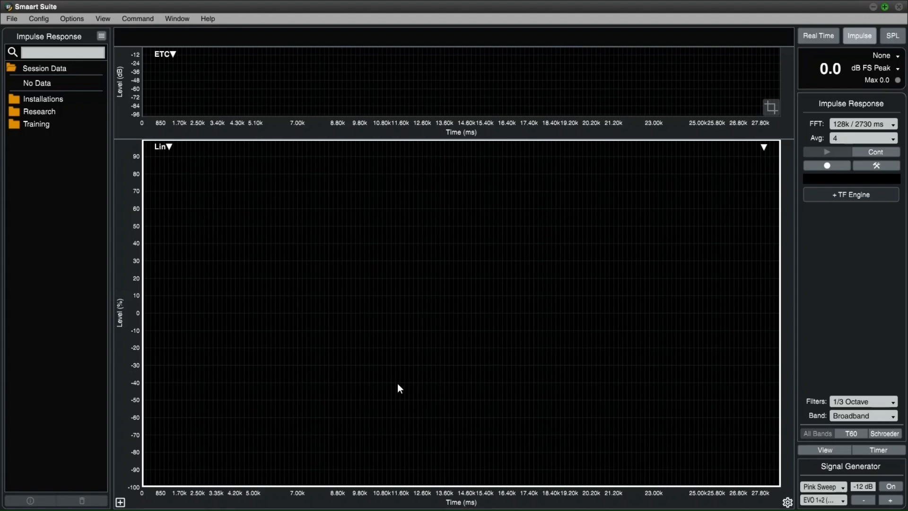
{"action": "mouse_move", "coordinate": [403, 384]}
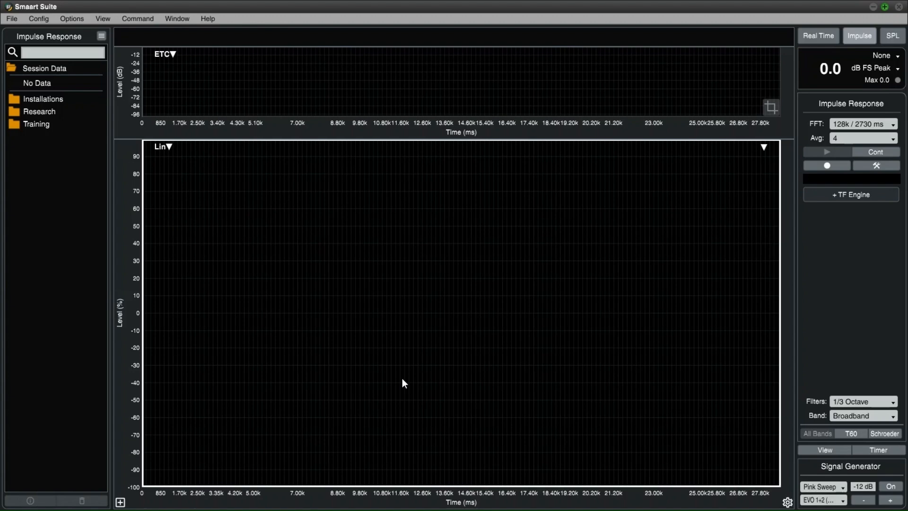
{"action": "mouse_move", "coordinate": [397, 389]}
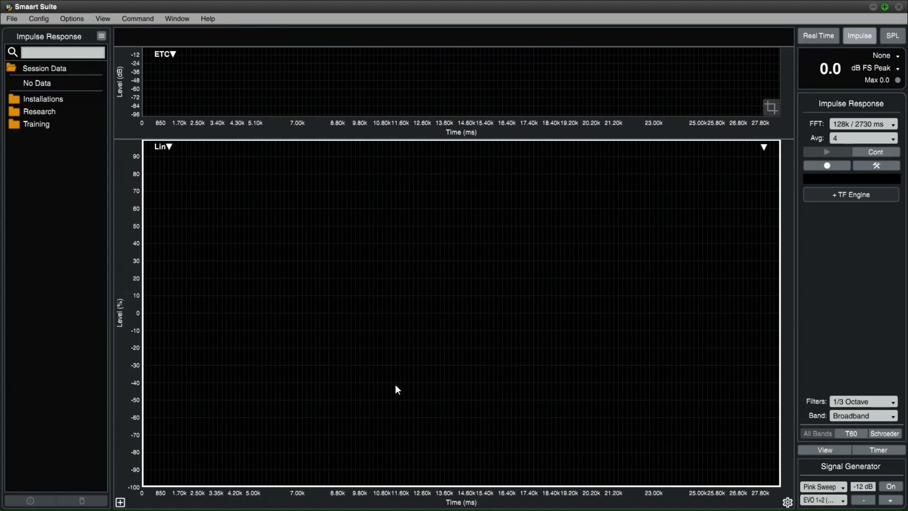
{"action": "mouse_move", "coordinate": [442, 356]}
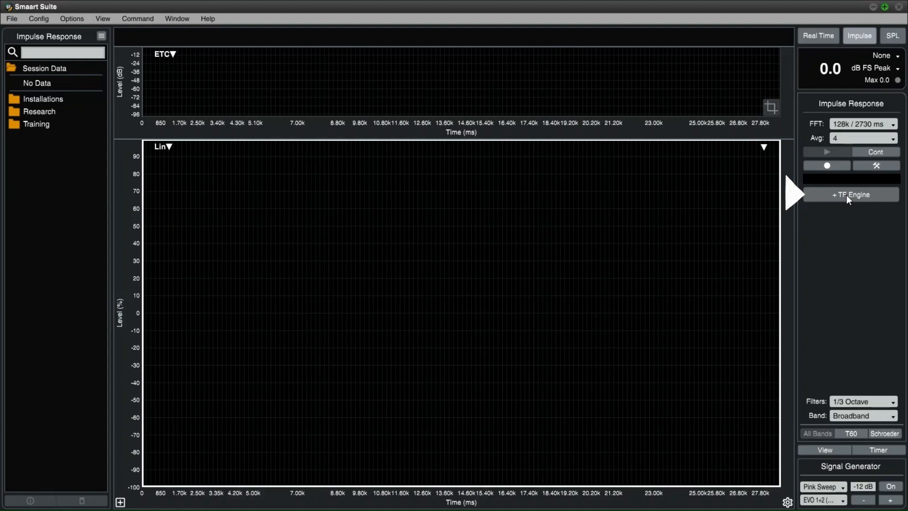
{"action": "left_click", "coordinate": [851, 195]}
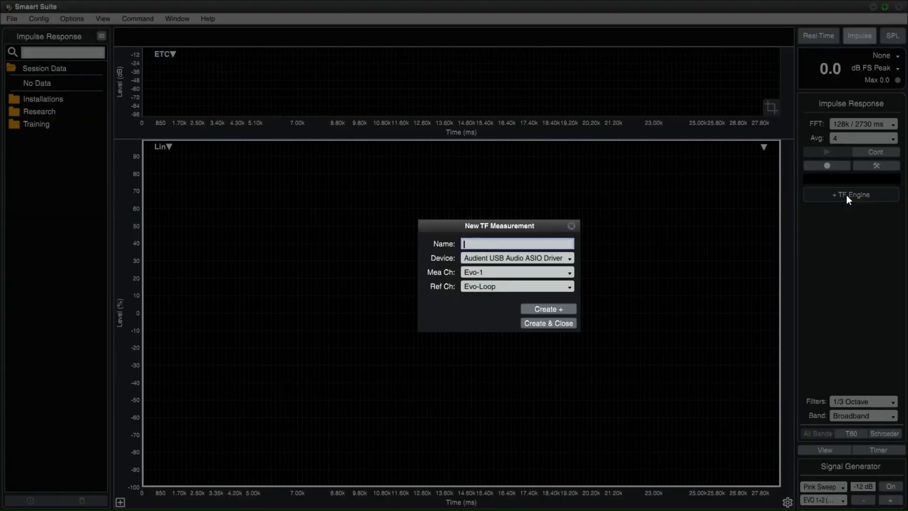
{"action": "left_click", "coordinate": [571, 226]}
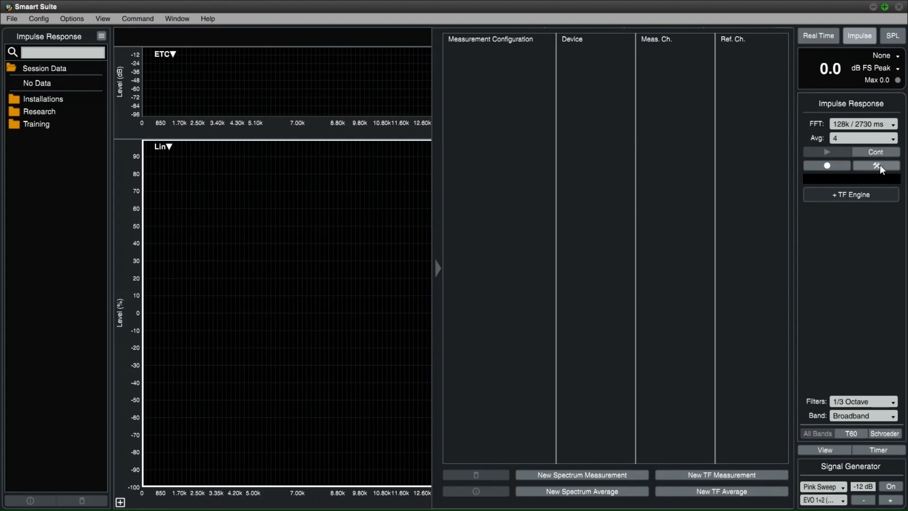
{"action": "mouse_move", "coordinate": [464, 68]}
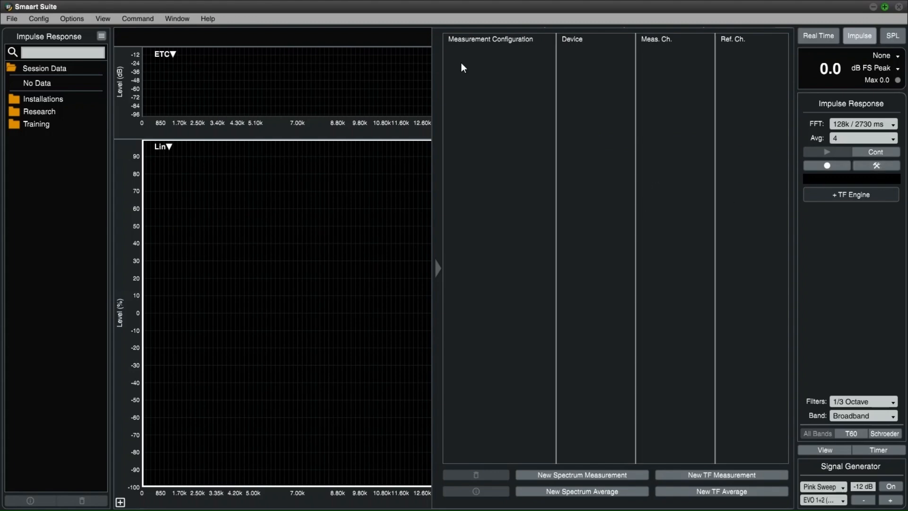
{"action": "mouse_move", "coordinate": [566, 346]}
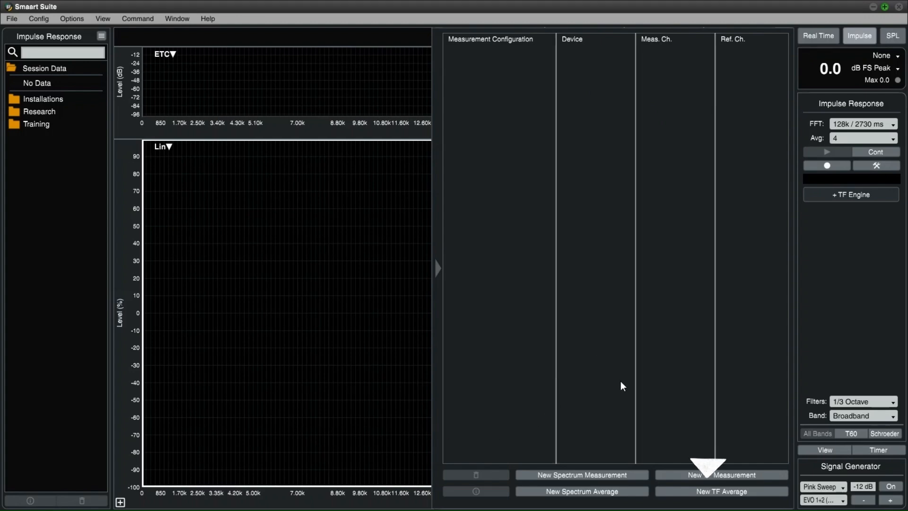
{"action": "left_click", "coordinate": [721, 475]}
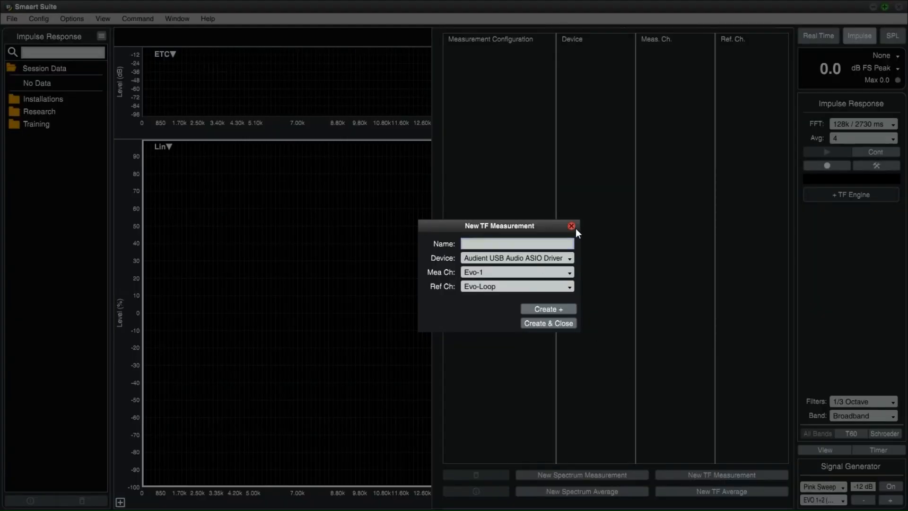
{"action": "left_click", "coordinate": [570, 226]}
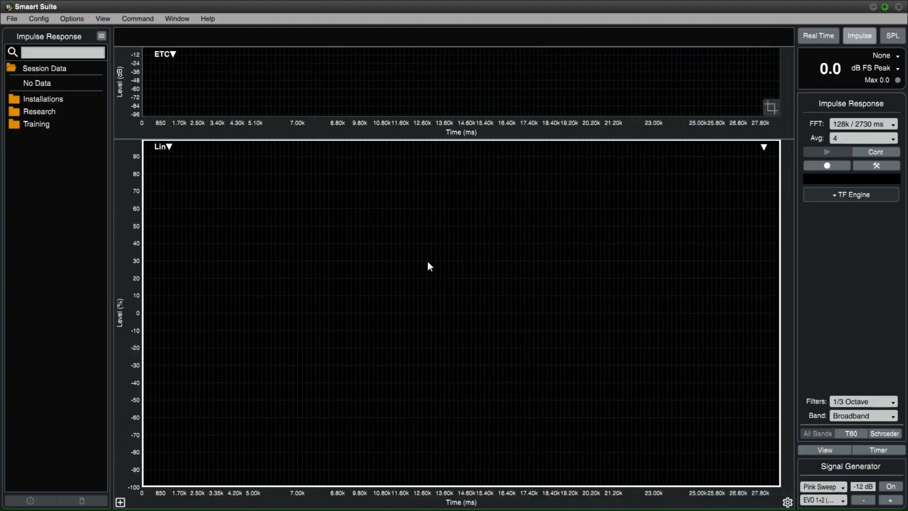
{"action": "mouse_move", "coordinate": [210, 172]}
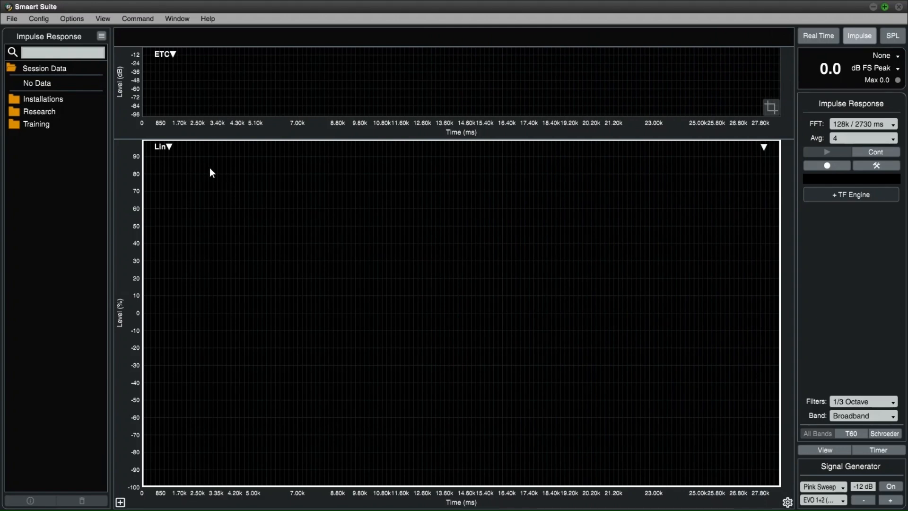
{"action": "mouse_move", "coordinate": [145, 106]}
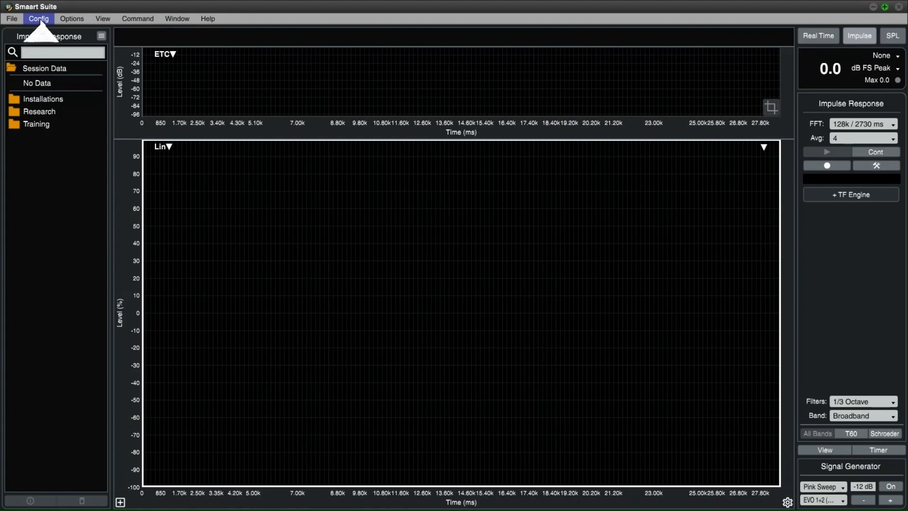
- Start a New TF Measurement from the Config > Measurement Config manager
{"action": "left_click", "coordinate": [38, 18]}
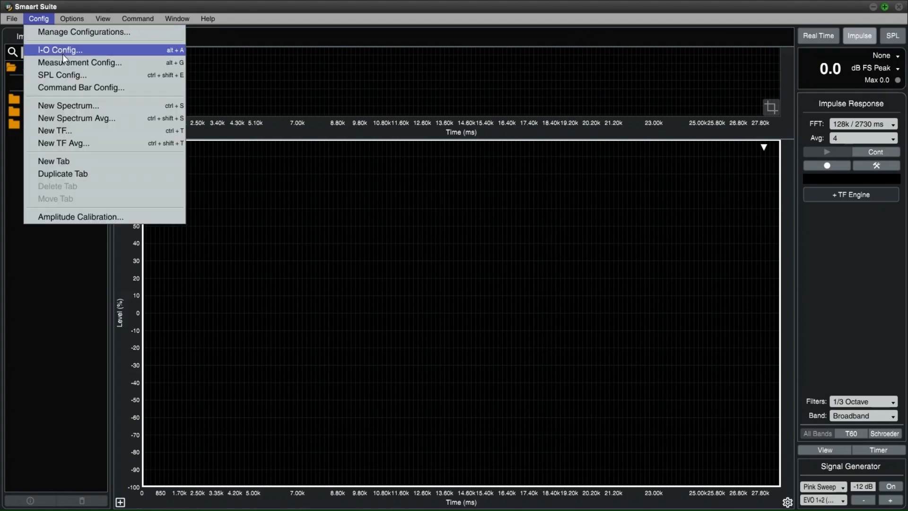
{"action": "mouse_move", "coordinate": [79, 62]}
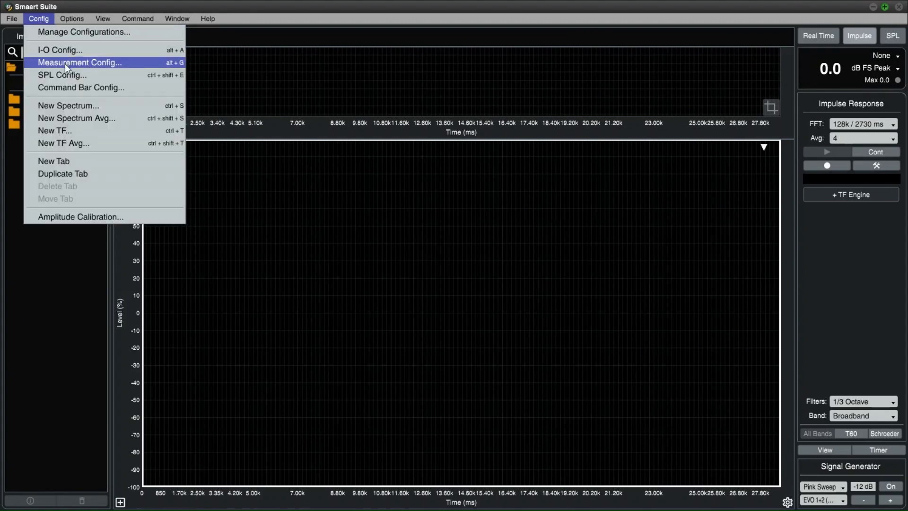
{"action": "left_click", "coordinate": [80, 63]}
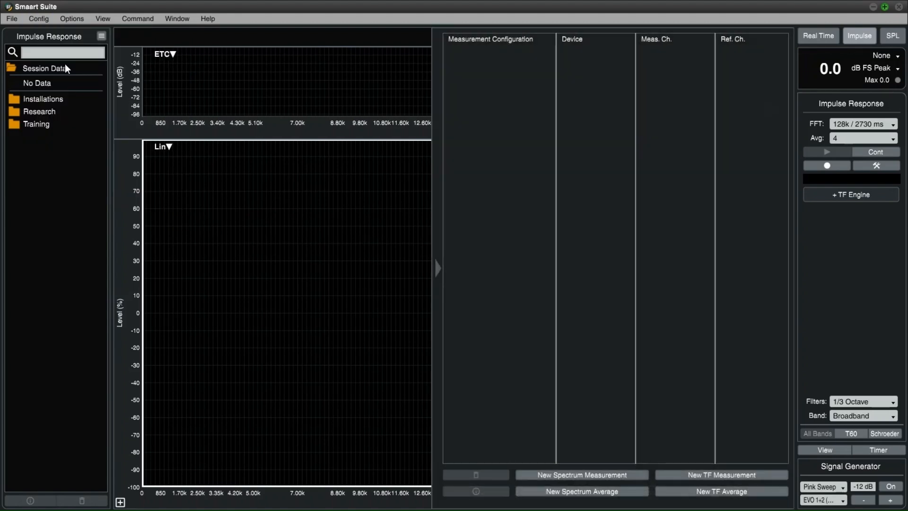
{"action": "mouse_move", "coordinate": [504, 193]}
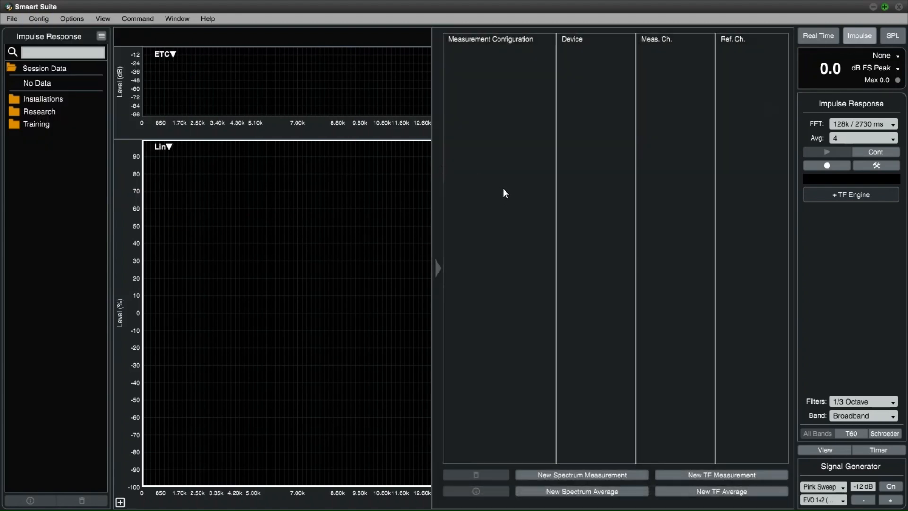
{"action": "mouse_move", "coordinate": [618, 341]}
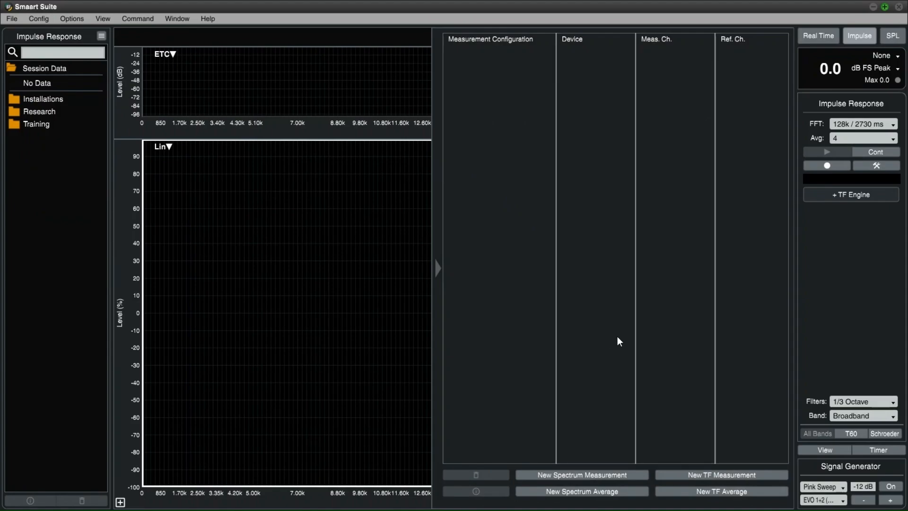
{"action": "left_click", "coordinate": [721, 475]}
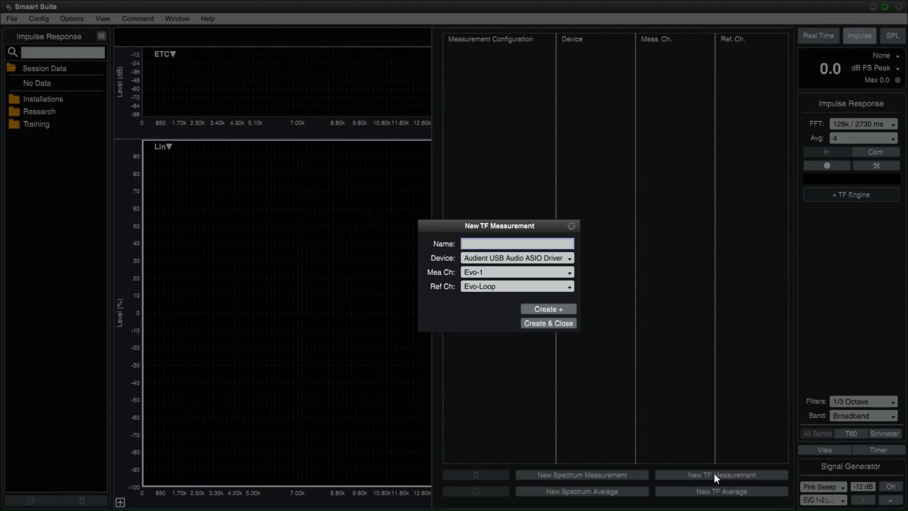
- Name the measurement IR TF -1, keep Evo-1 / Evo-Loop channels, and create it
{"action": "left_click", "coordinate": [516, 243]}
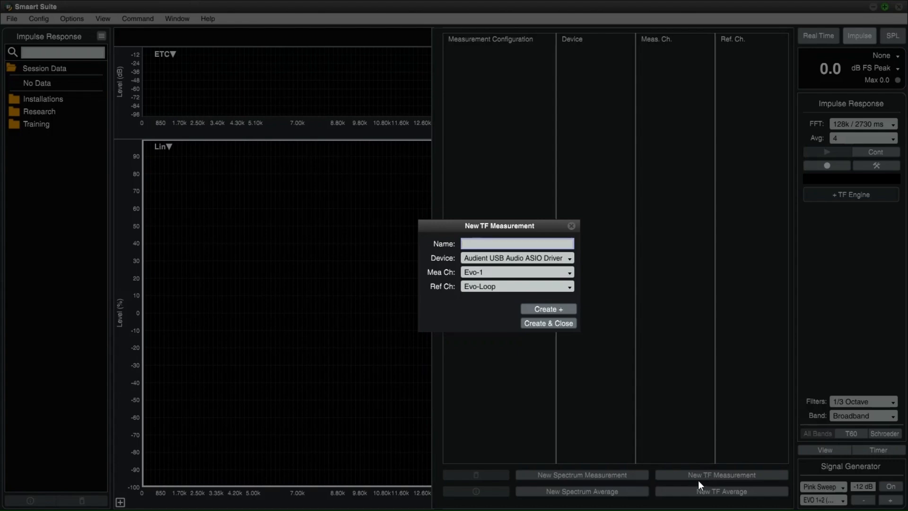
{"action": "mouse_move", "coordinate": [698, 489]}
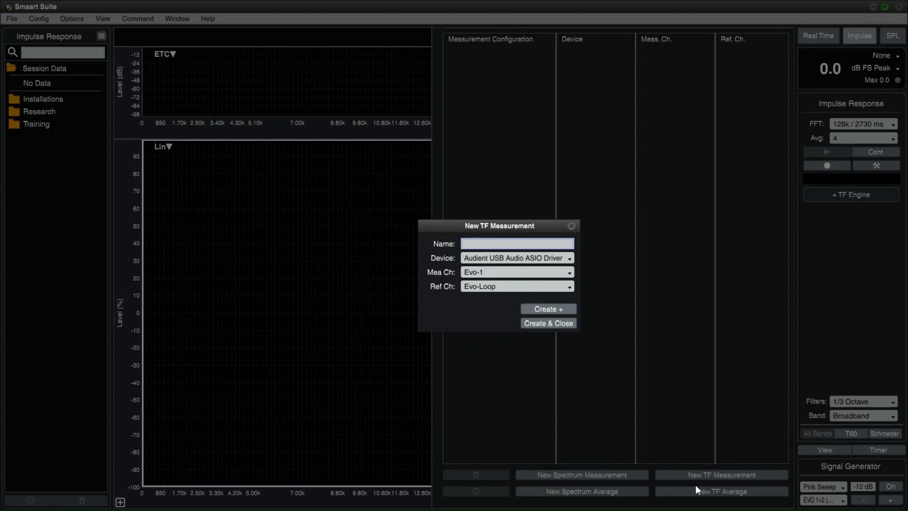
{"action": "mouse_move", "coordinate": [548, 294]}
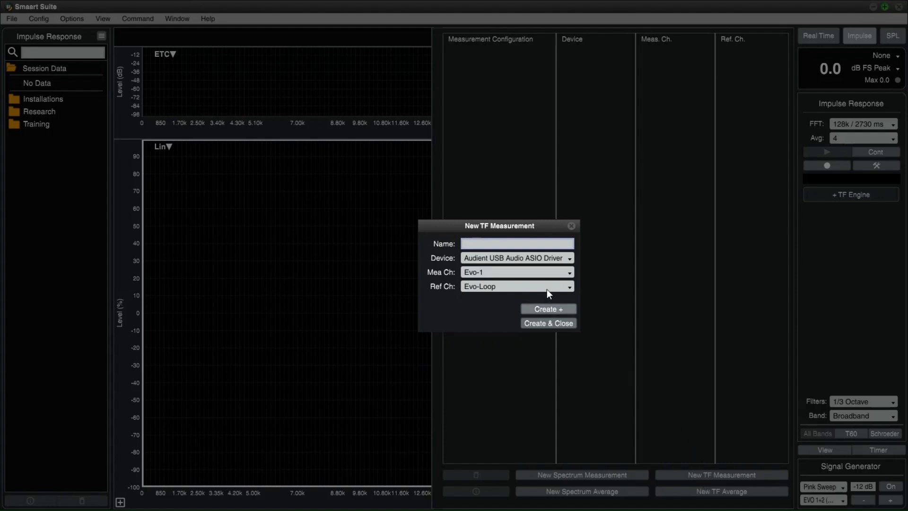
{"action": "left_click", "coordinate": [517, 243]}
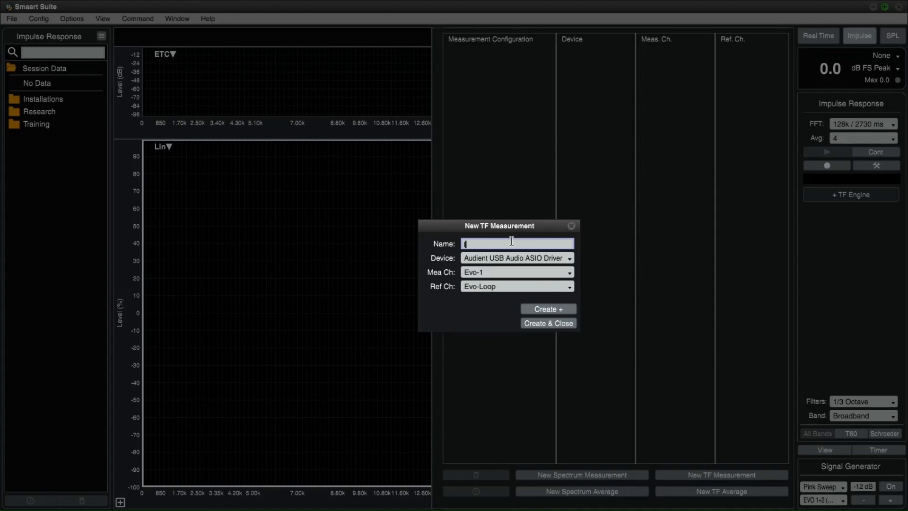
{"action": "type", "text": "IR TF -1"}
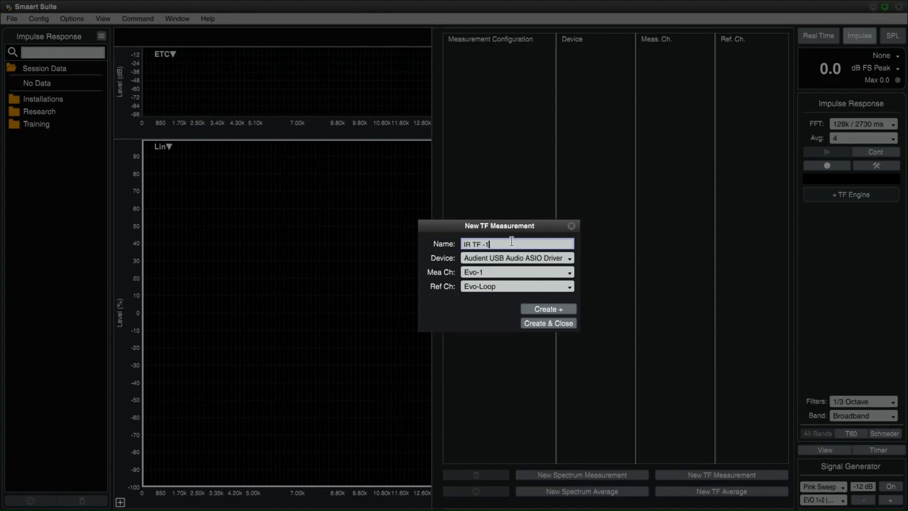
{"action": "mouse_move", "coordinate": [517, 258]}
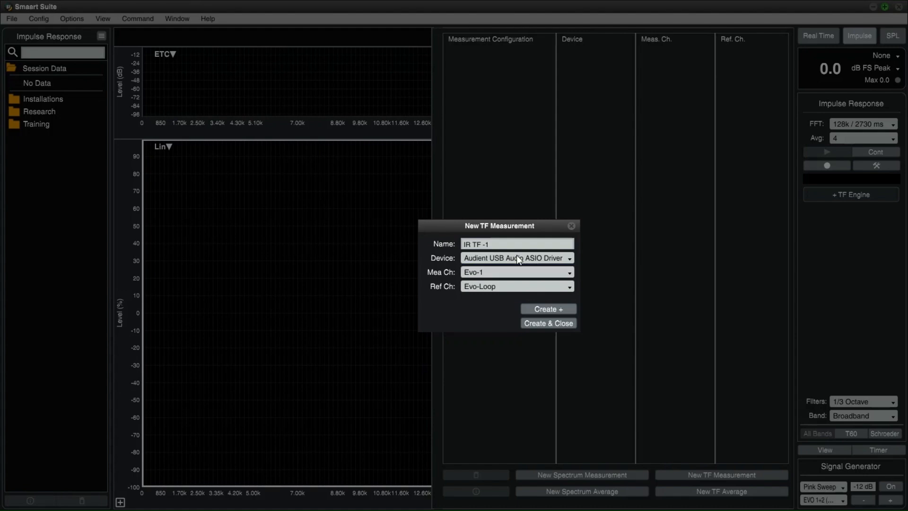
{"action": "left_click", "coordinate": [516, 273]}
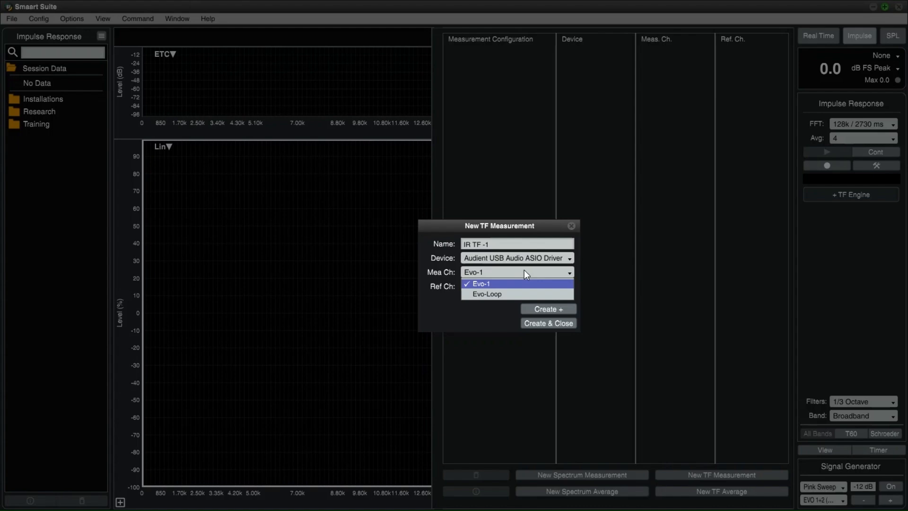
{"action": "left_click", "coordinate": [487, 294]}
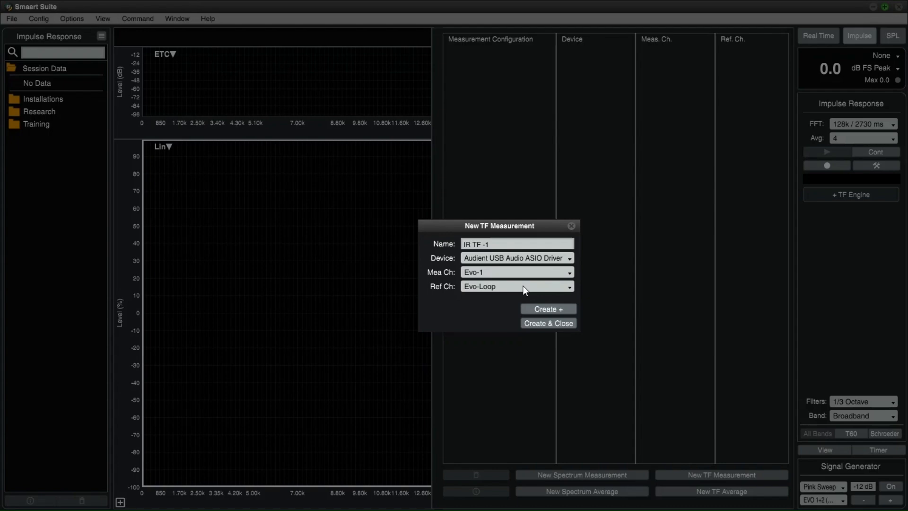
{"action": "mouse_move", "coordinate": [540, 301]}
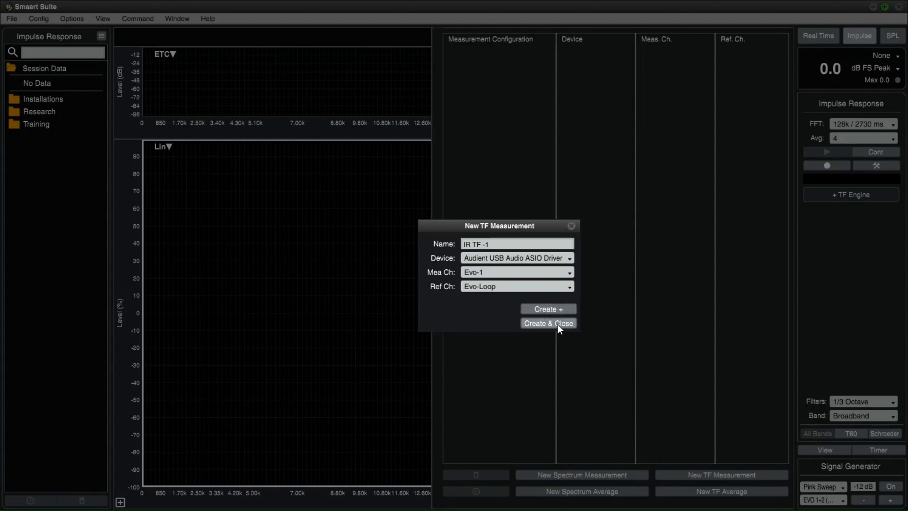
{"action": "left_click", "coordinate": [548, 323]}
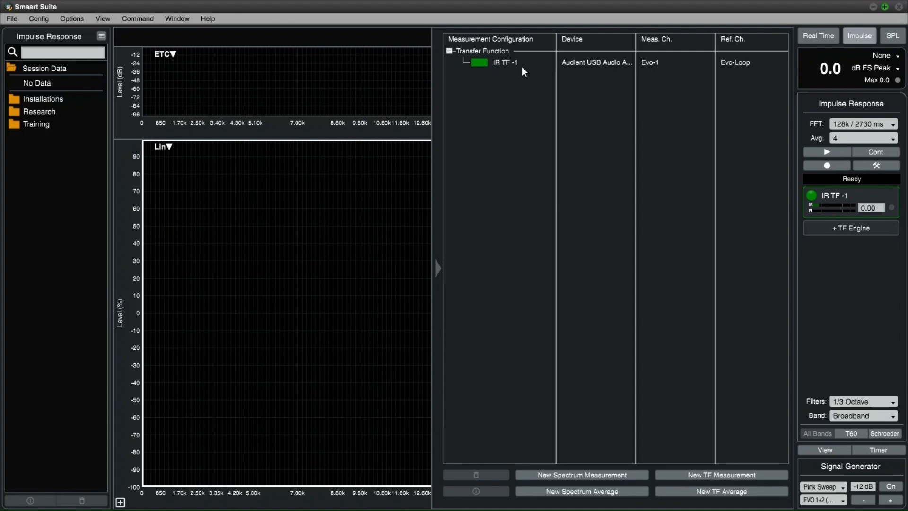
- Select the IR TF -1 measurement in the Measurement Configuration table
{"action": "left_click", "coordinate": [503, 62]}
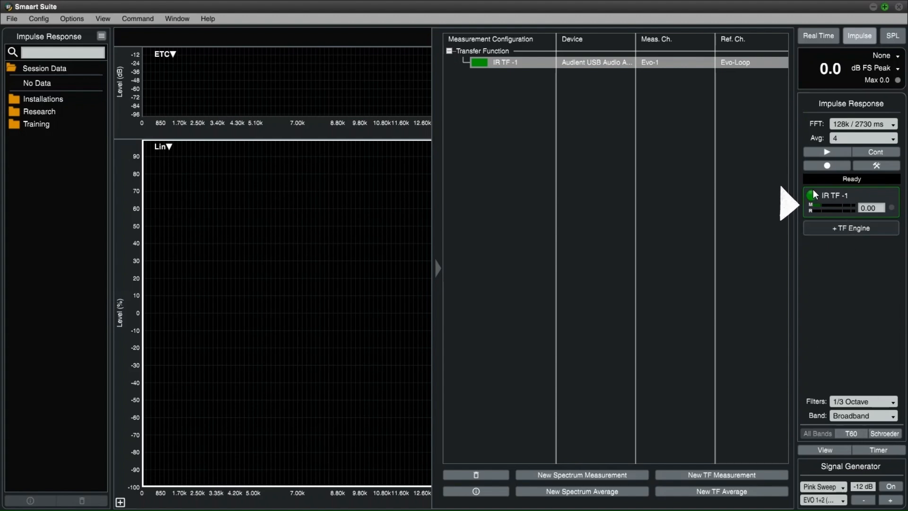
{"action": "mouse_move", "coordinate": [889, 204]}
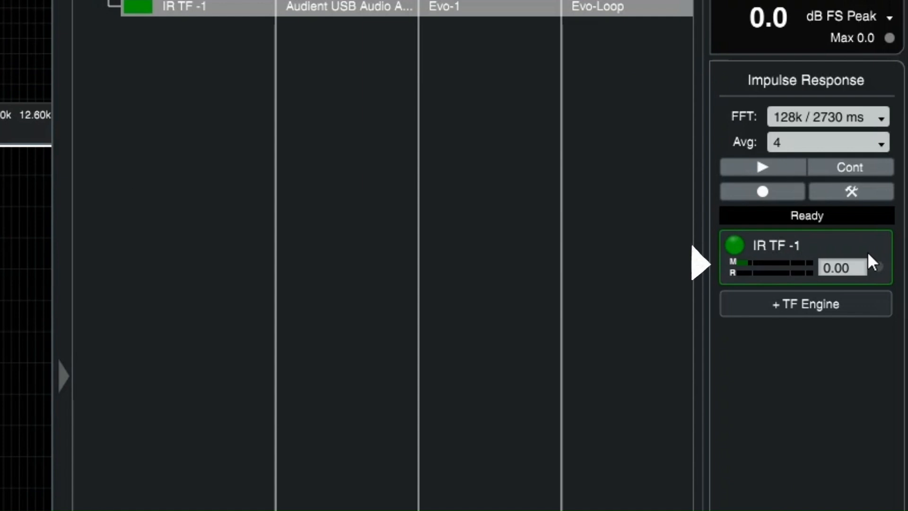
{"action": "mouse_move", "coordinate": [871, 261]}
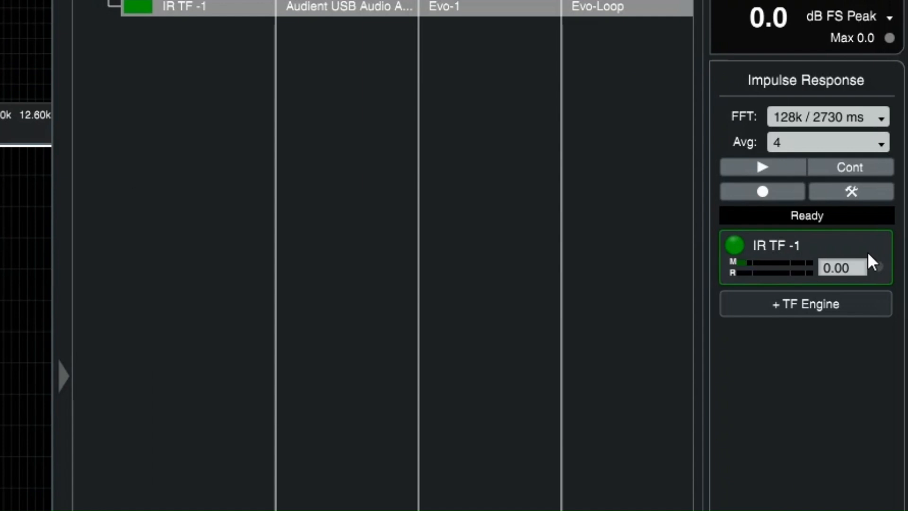
{"action": "mouse_move", "coordinate": [872, 263]}
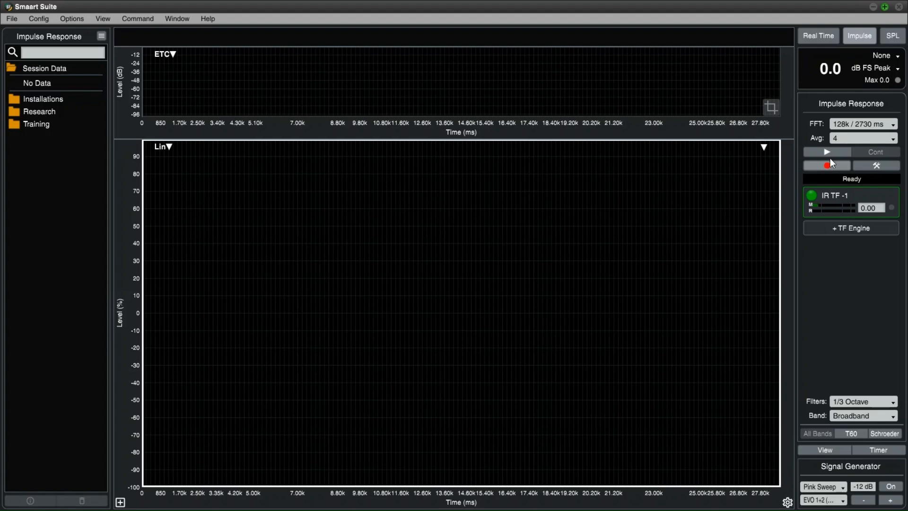
- Capture a hand-clap impulse response on Evo-1 and save it as the Clap trace
{"action": "left_click", "coordinate": [167, 146]}
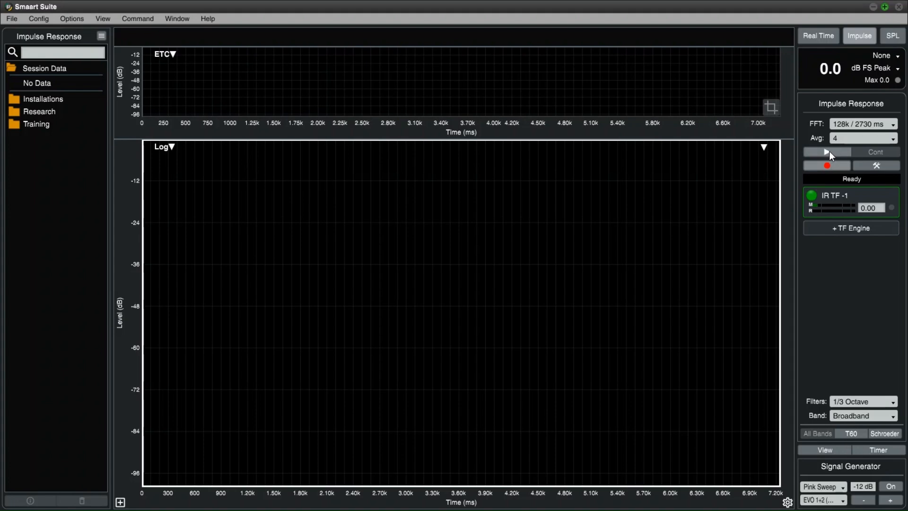
{"action": "left_click", "coordinate": [824, 152]}
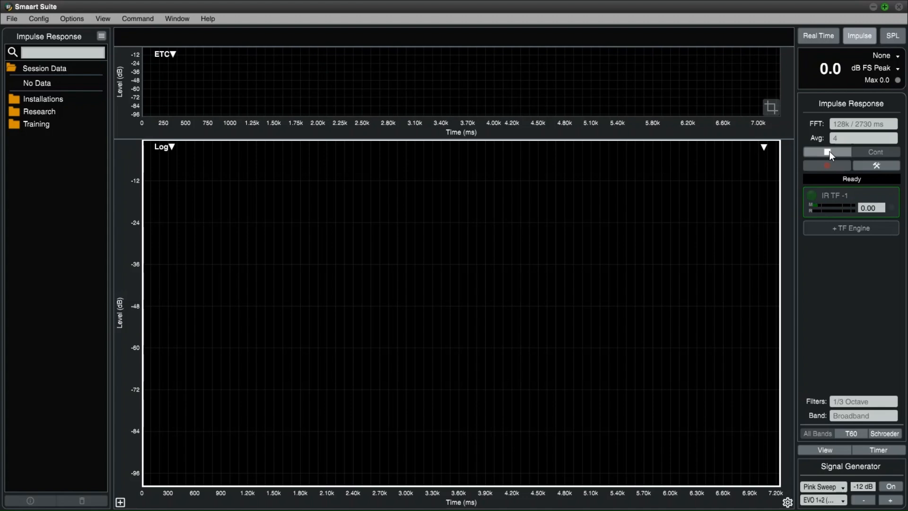
{"action": "left_click", "coordinate": [826, 152]}
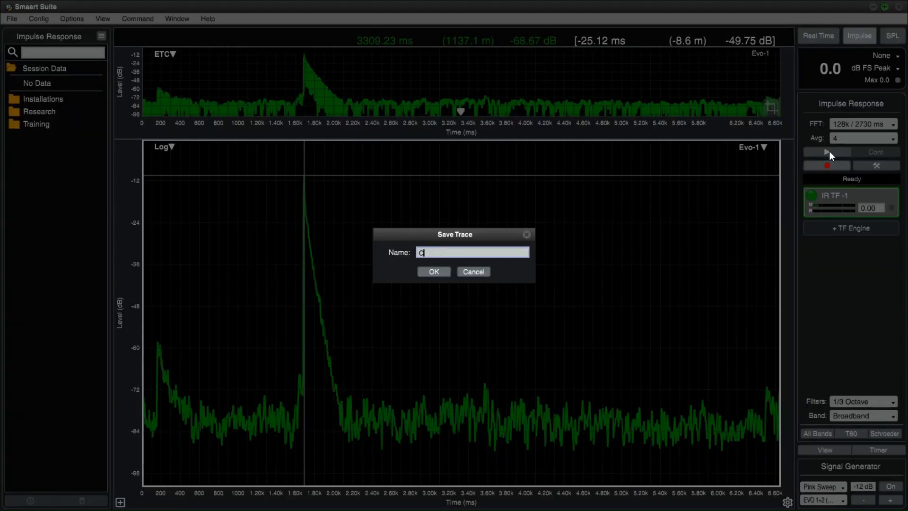
{"action": "left_click", "coordinate": [433, 271]}
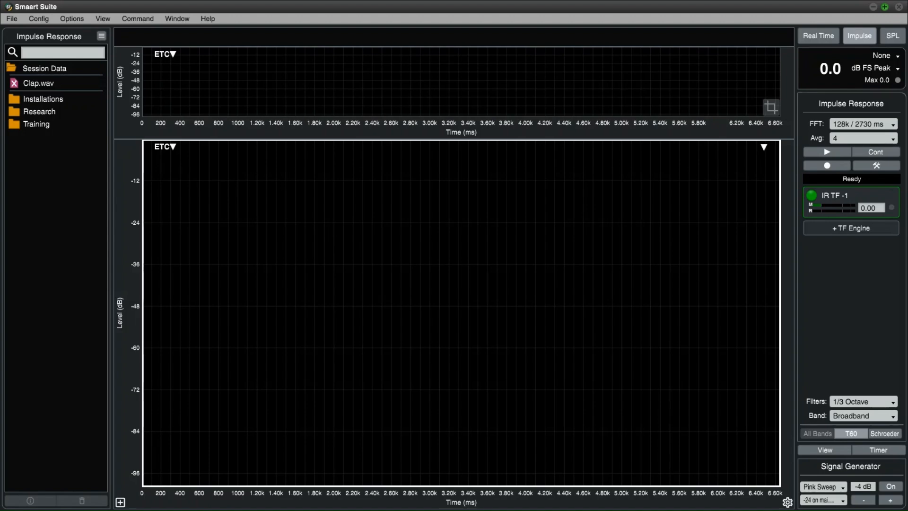
{"action": "mouse_move", "coordinate": [781, 207]}
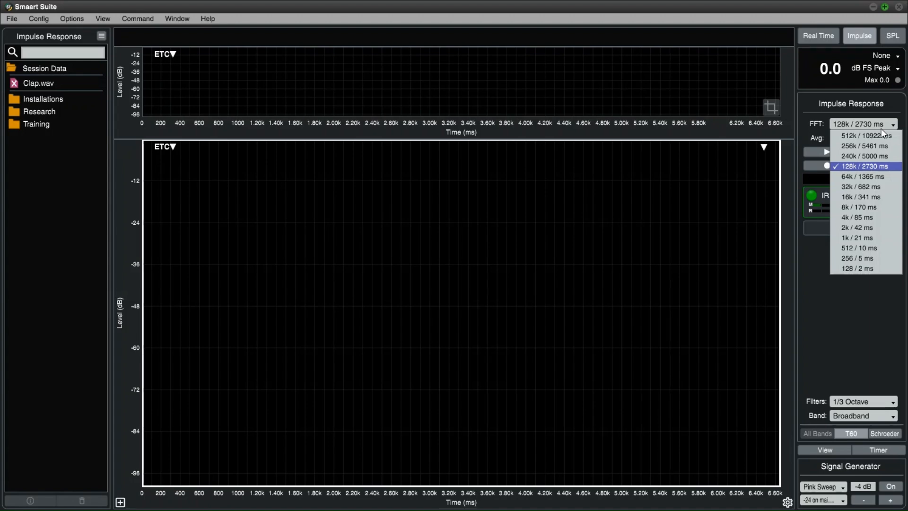
- Set Avg to None, keep FFT at 128k / 2730 ms, and switch on the pink-sweep generator
{"action": "left_click", "coordinate": [862, 166]}
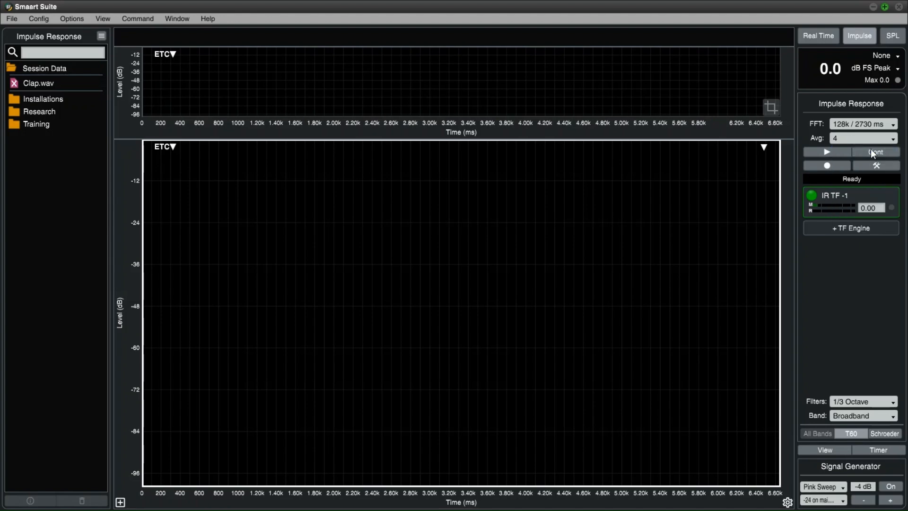
{"action": "left_click", "coordinate": [862, 139]}
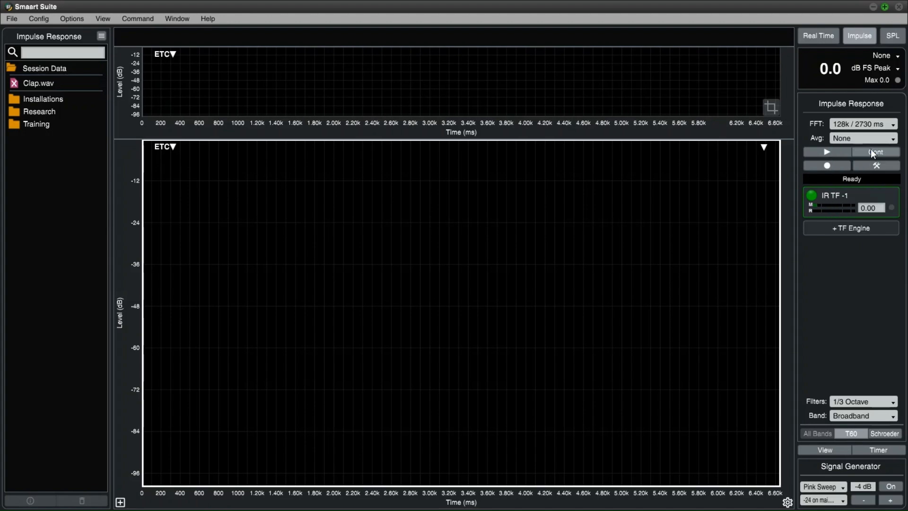
{"action": "mouse_move", "coordinate": [877, 125]}
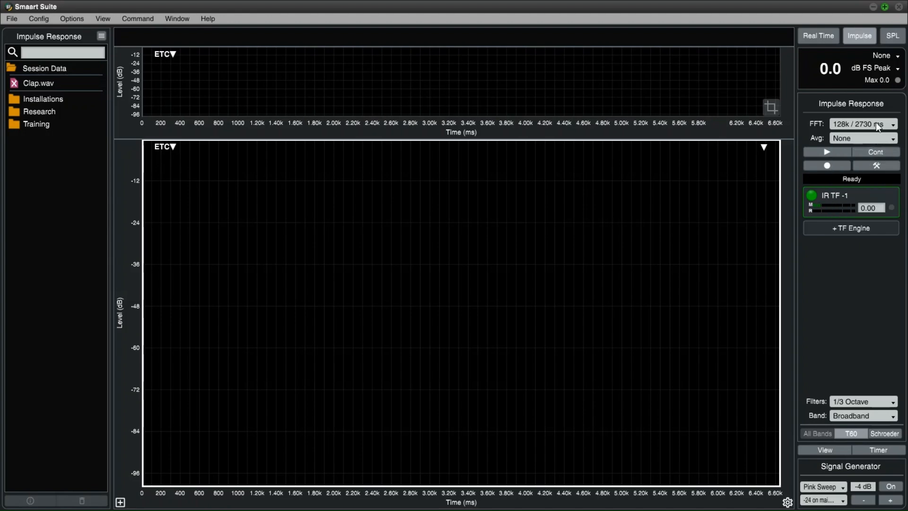
{"action": "left_click", "coordinate": [862, 124]}
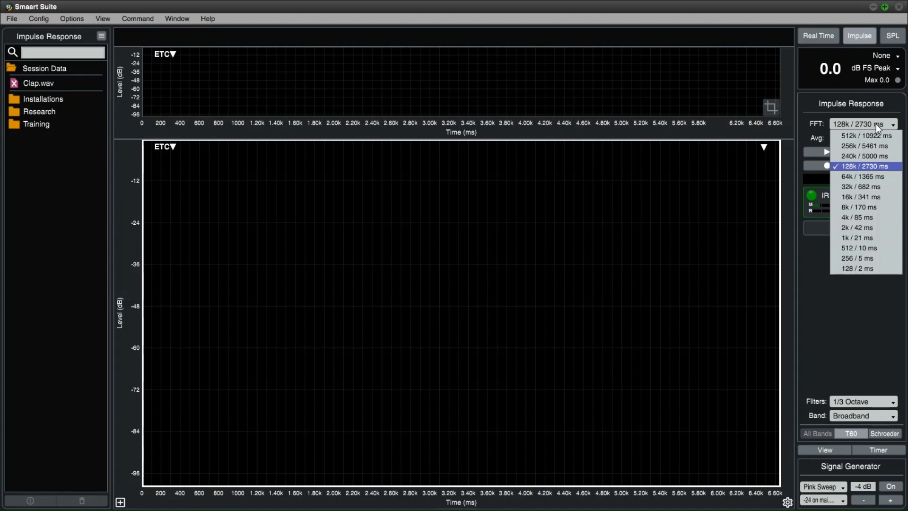
{"action": "left_click", "coordinate": [861, 166]}
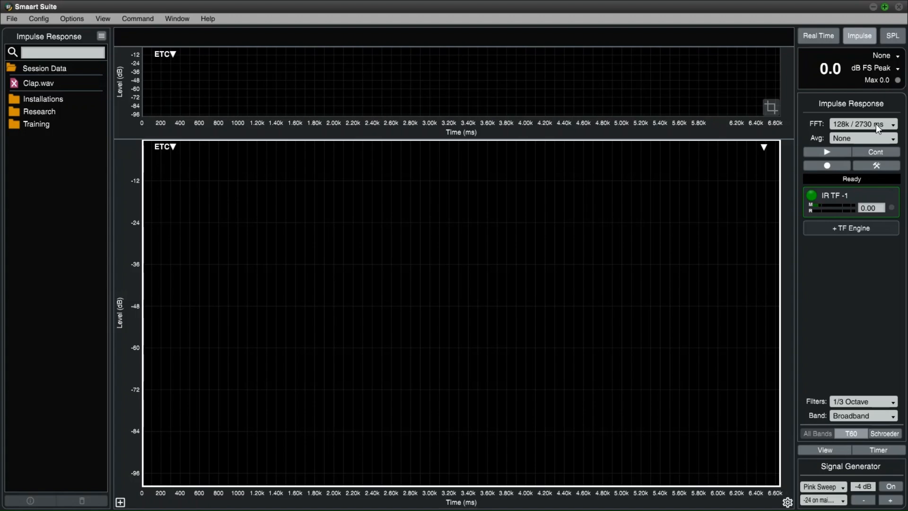
{"action": "left_click", "coordinate": [889, 485]}
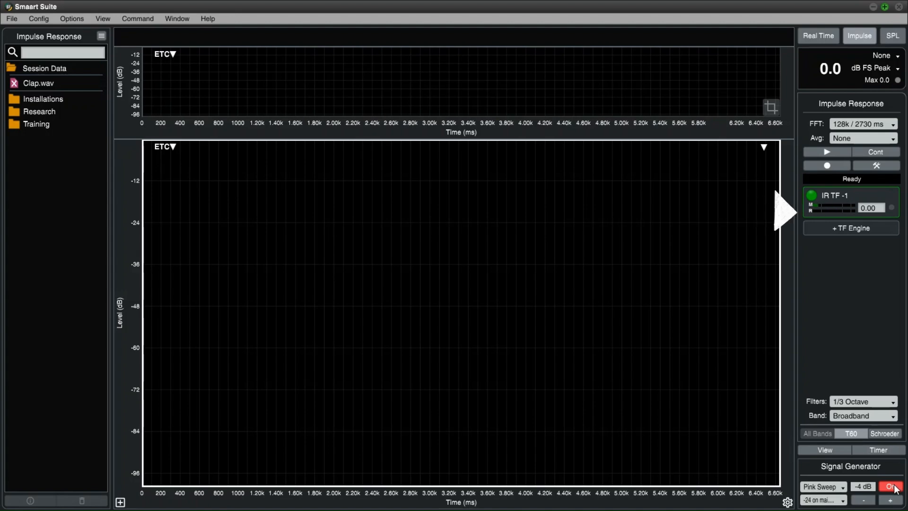
- Run a pink sweep capture with the generator set to Triggered by IR
{"action": "left_click", "coordinate": [890, 487]}
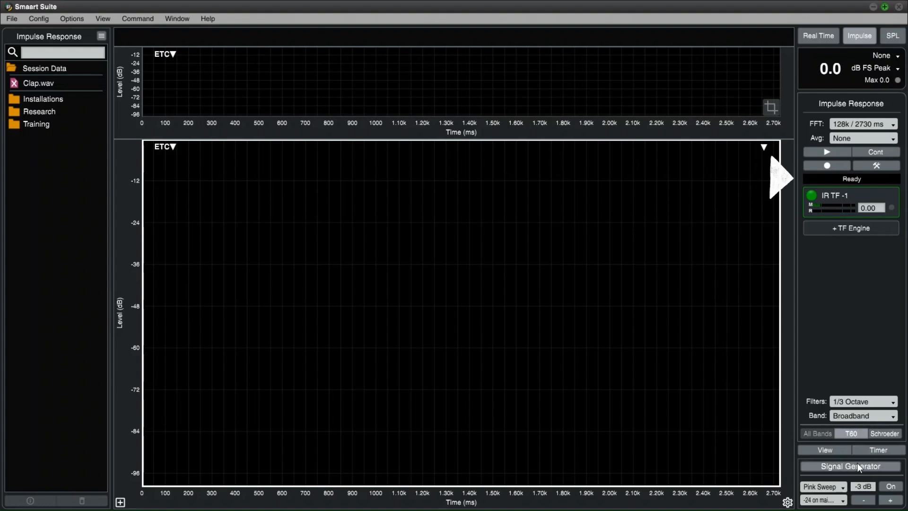
{"action": "left_click", "coordinate": [849, 465]}
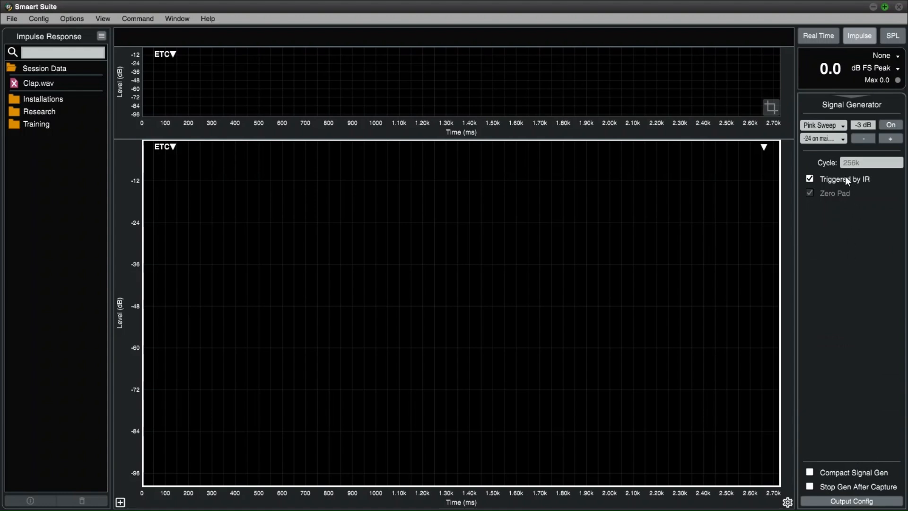
{"action": "mouse_move", "coordinate": [847, 184]}
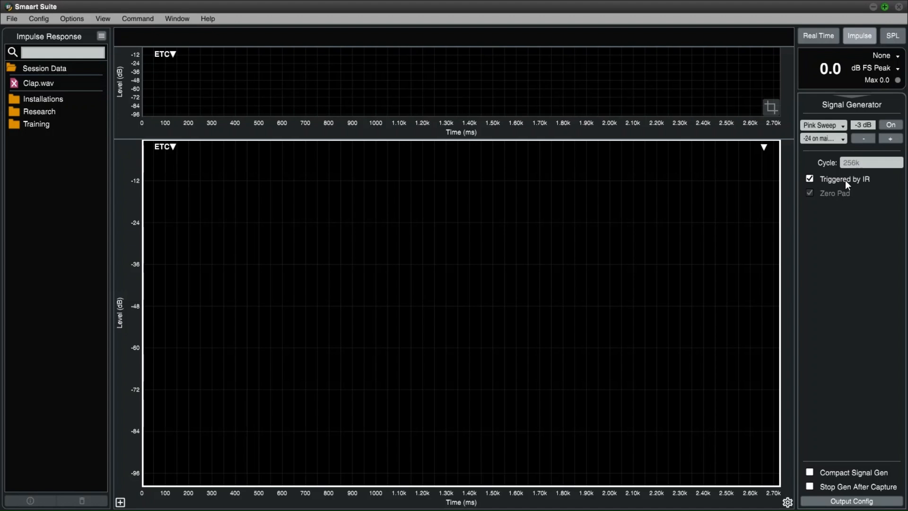
{"action": "left_click", "coordinate": [859, 36]}
{"action": "type", "text": "S"}
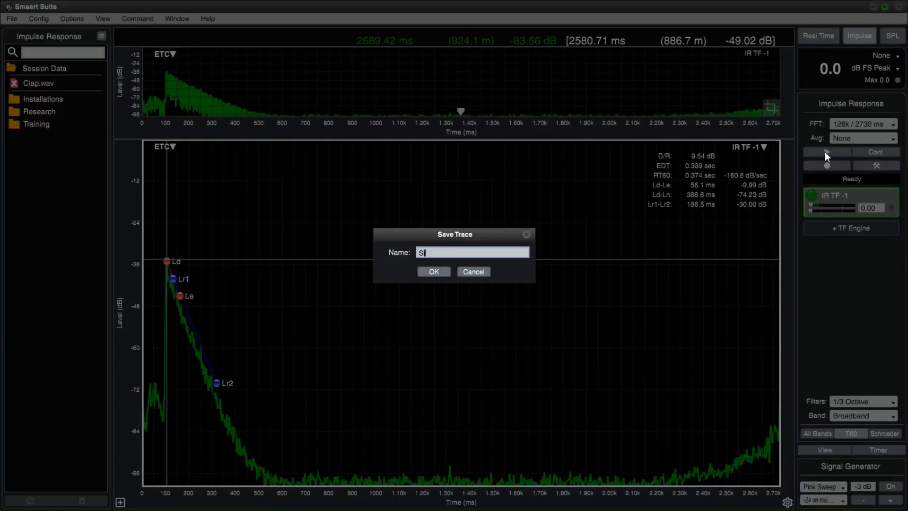
- Save the sweep capture as Sine Sweep and hide its trace from the graph
{"action": "type", "text": "ine Sweep"}
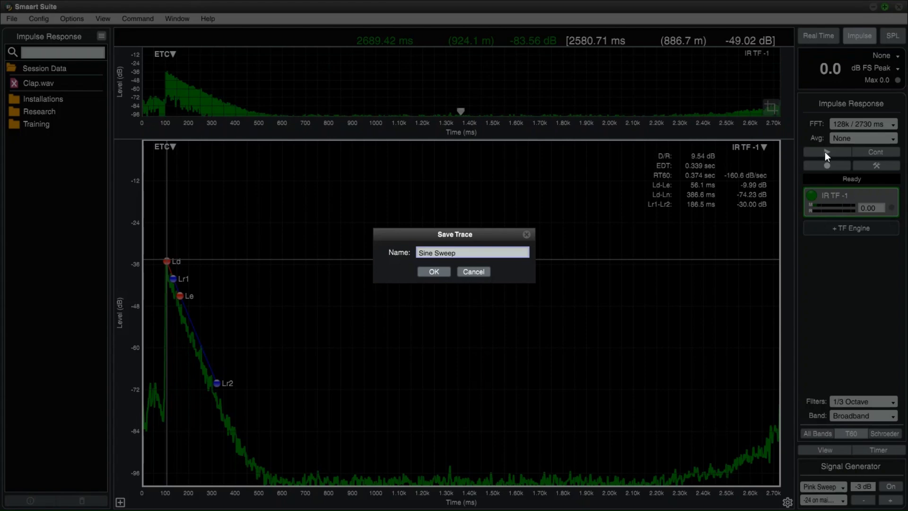
{"action": "left_click", "coordinate": [434, 271]}
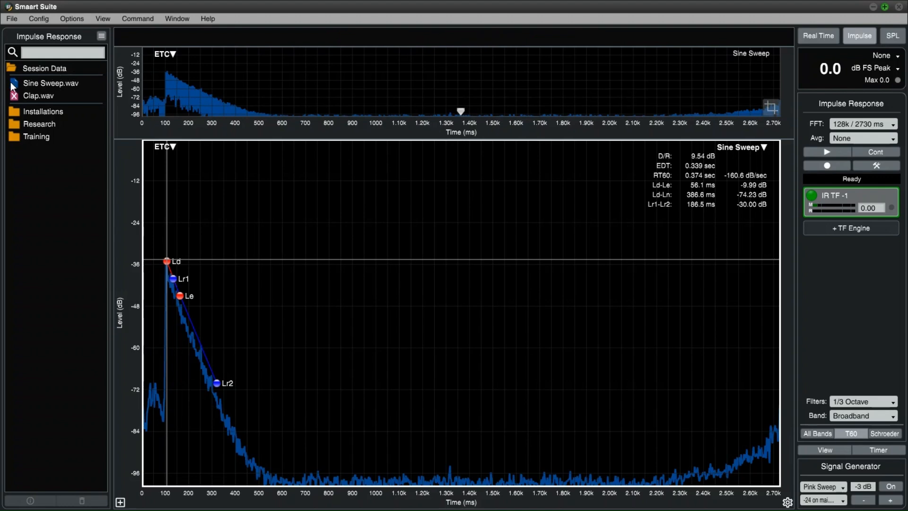
{"action": "left_click", "coordinate": [51, 83]}
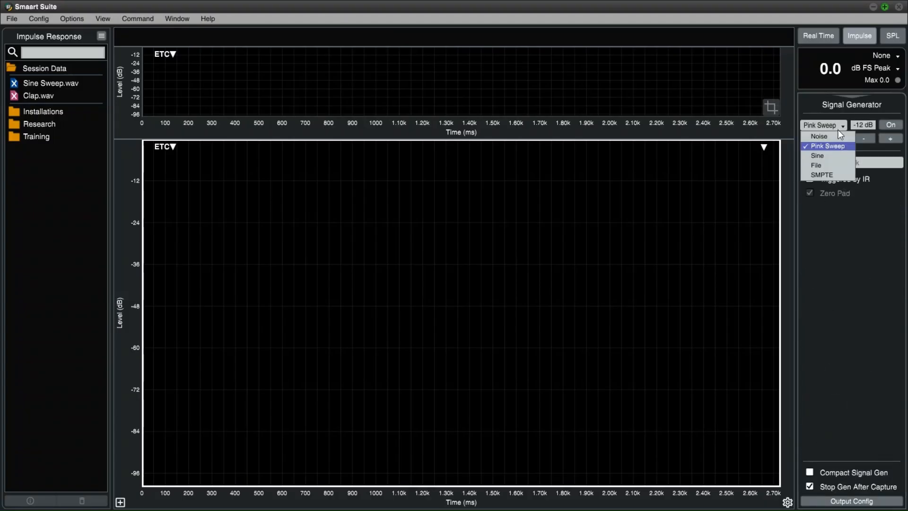
- Set the generator to Random noise and capture a new noise-driven impulse response
{"action": "left_click", "coordinate": [819, 136]}
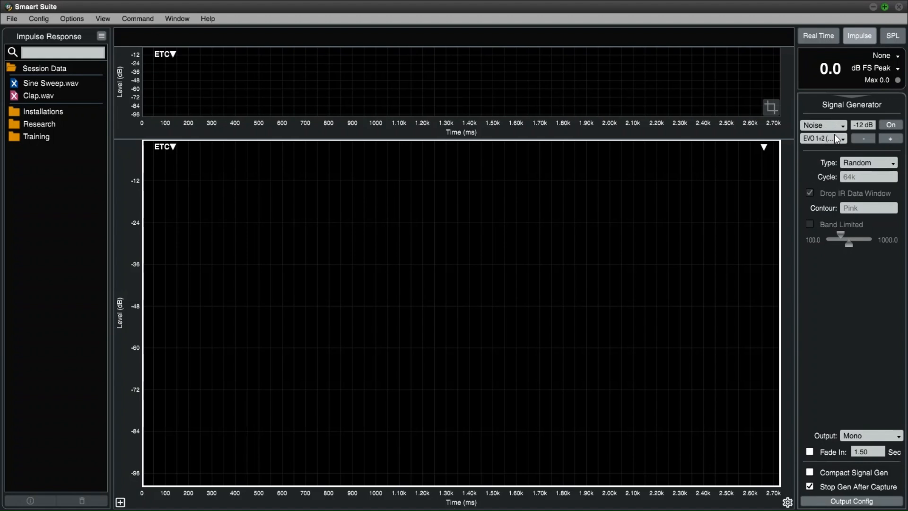
{"action": "left_click", "coordinate": [869, 162]}
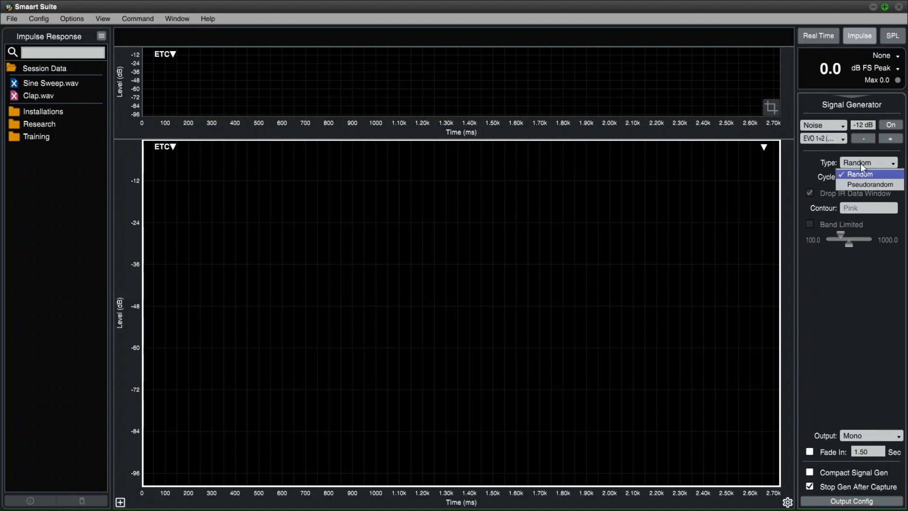
{"action": "left_click", "coordinate": [862, 173]}
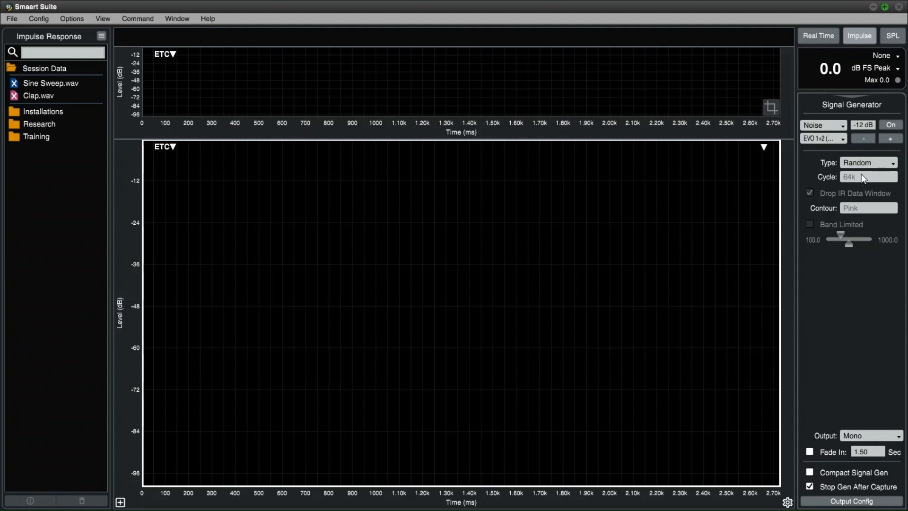
{"action": "mouse_move", "coordinate": [852, 115]}
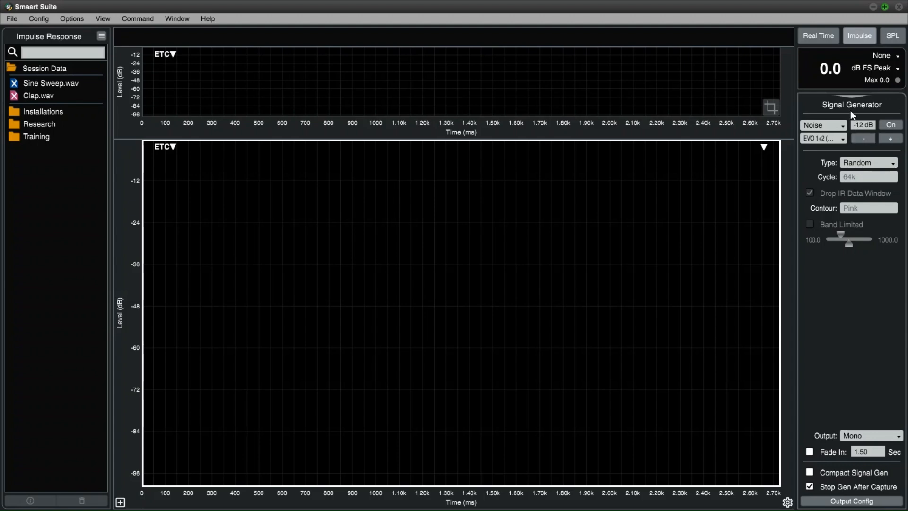
{"action": "left_click", "coordinate": [860, 36]}
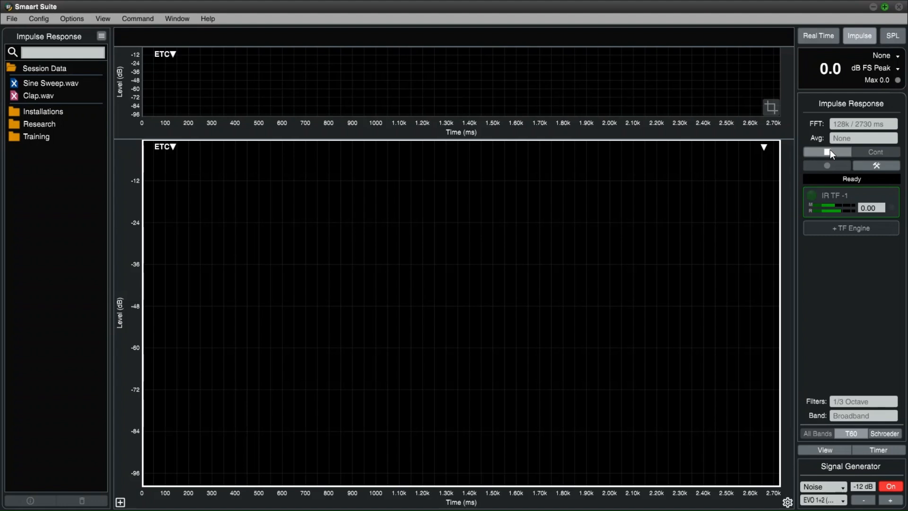
{"action": "left_click", "coordinate": [826, 153]}
{"action": "type", "text": "R"}
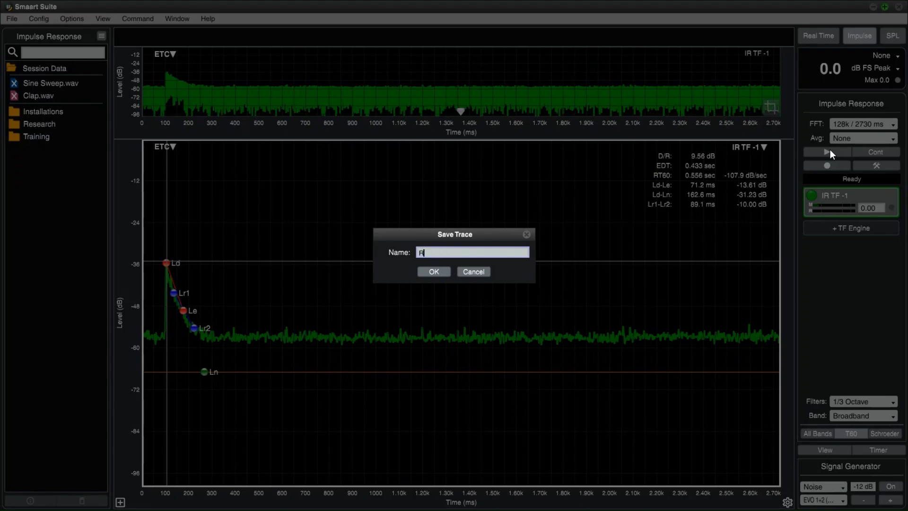
- Save the capture as 'Random Noise', then hide its trace in Session Data
{"action": "type", "text": "andom N"}
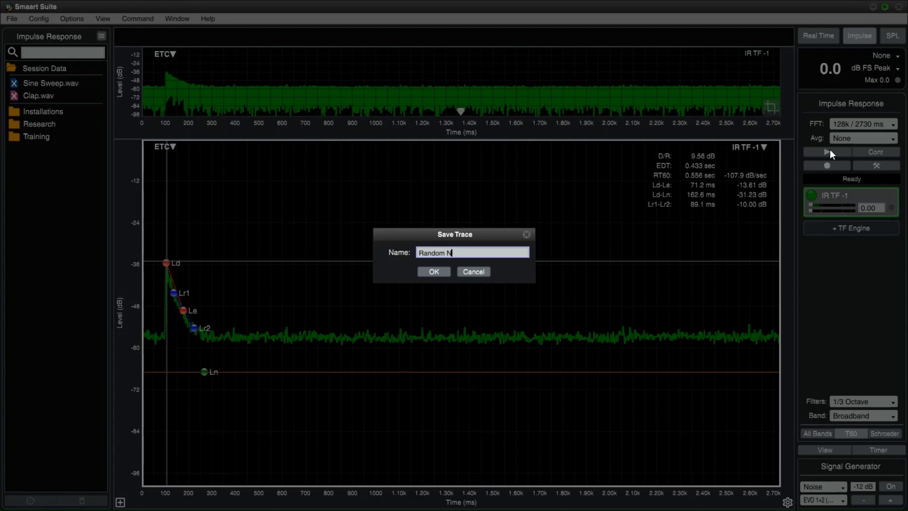
{"action": "left_click", "coordinate": [433, 271]}
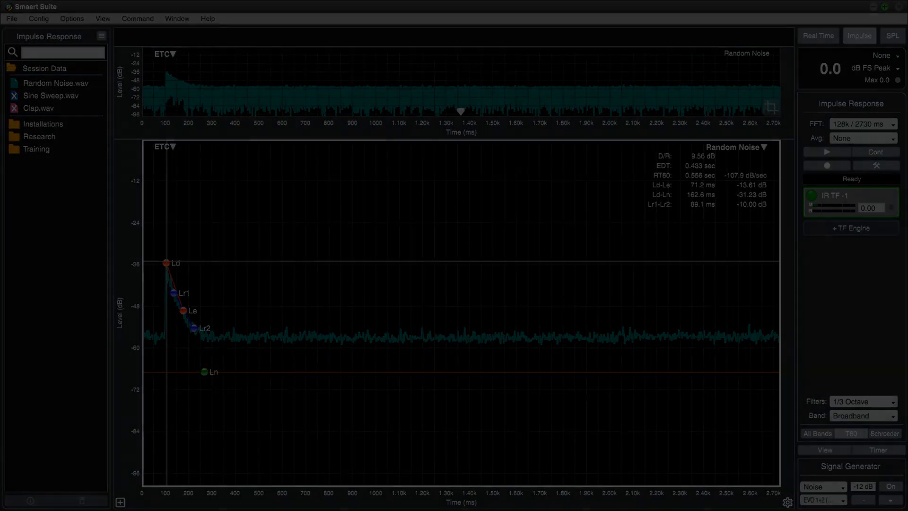
{"action": "left_click", "coordinate": [56, 82]}
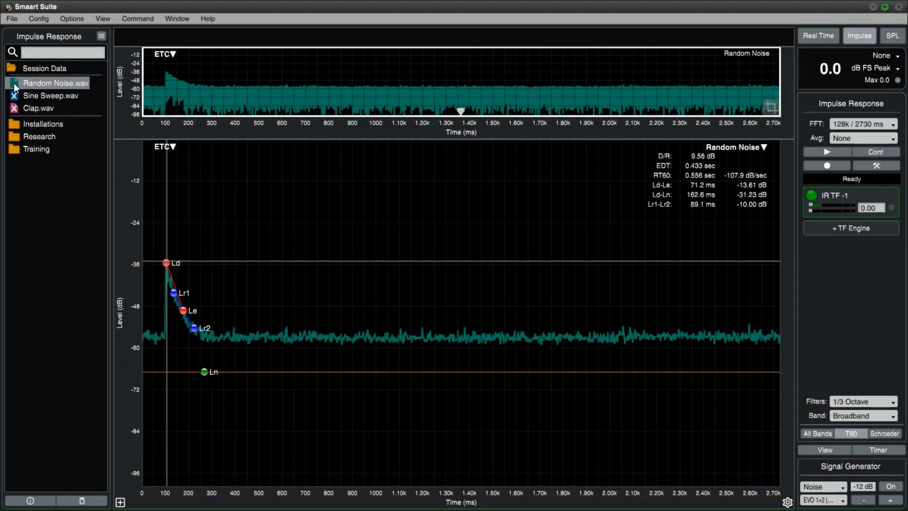
{"action": "left_click", "coordinate": [13, 83]}
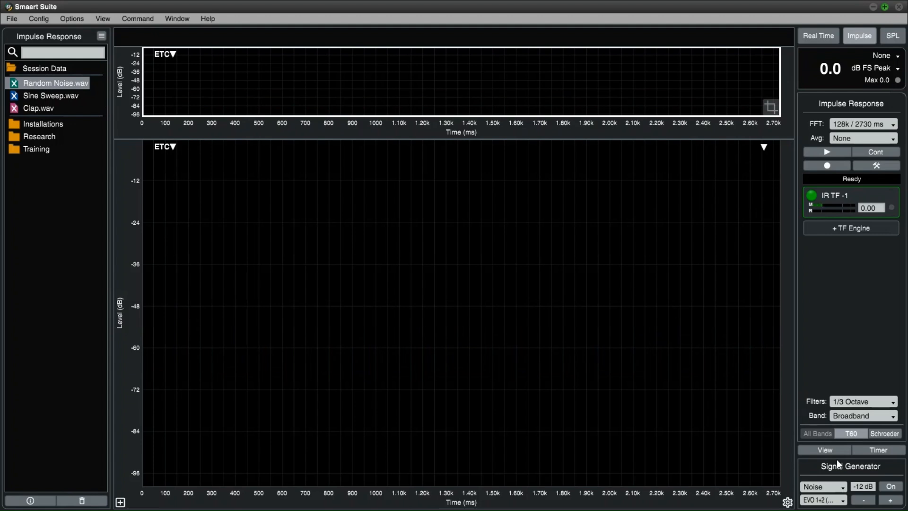
- Set the Signal Generator type to Pseudorandom with Drop IR Data Window enabled
{"action": "left_click", "coordinate": [851, 466]}
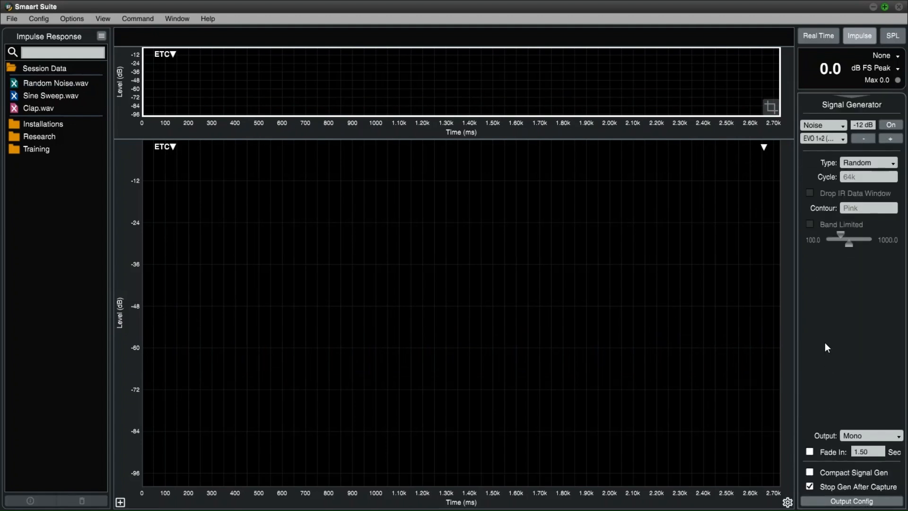
{"action": "left_click", "coordinate": [867, 162]}
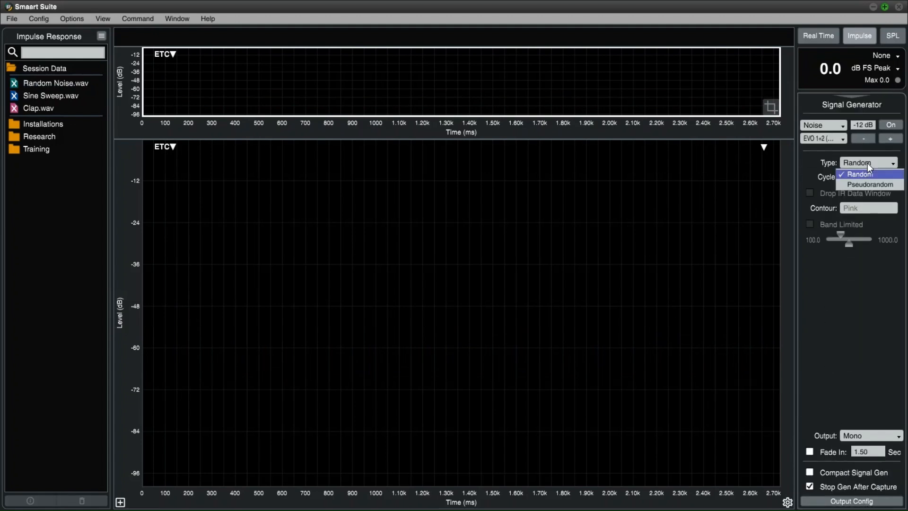
{"action": "left_click", "coordinate": [868, 184]}
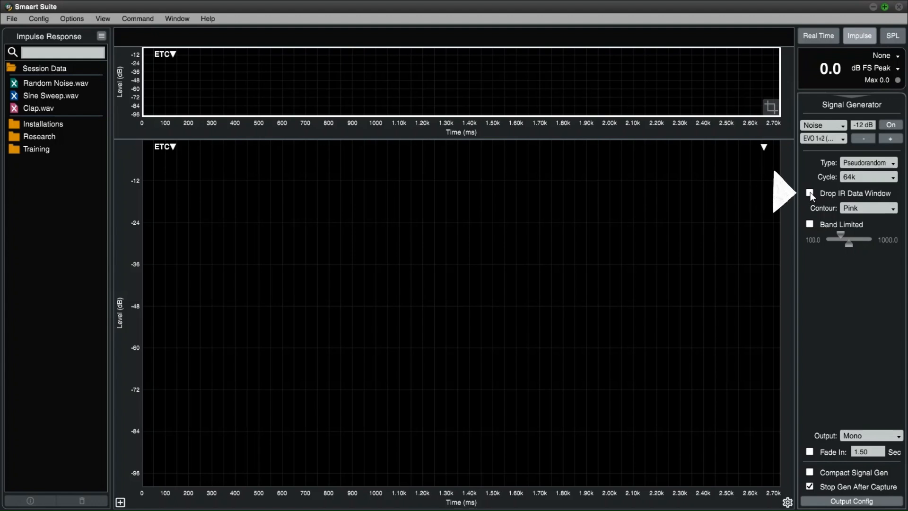
{"action": "left_click", "coordinate": [809, 193]}
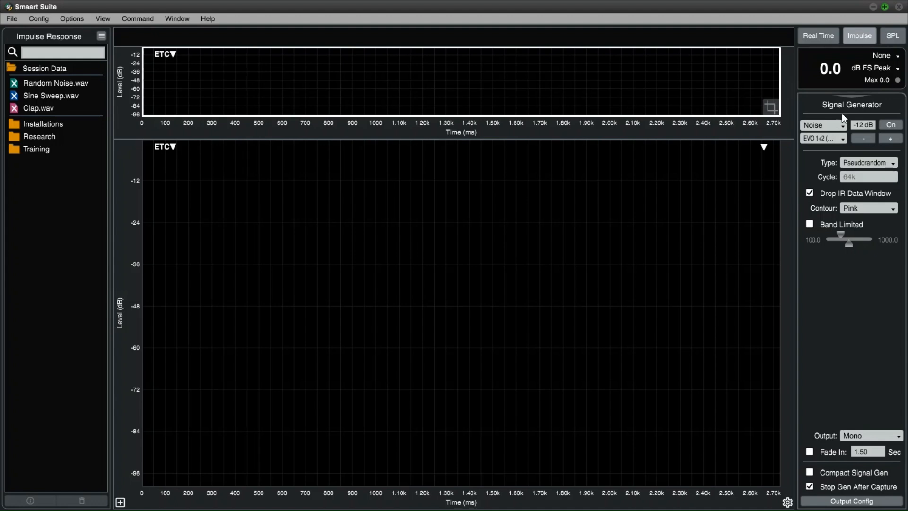
{"action": "left_click", "coordinate": [859, 35]}
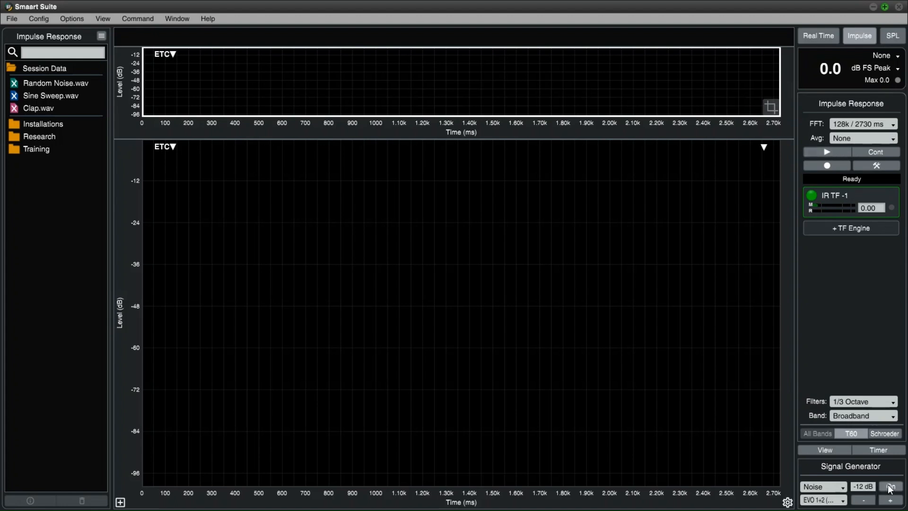
- Turn the generator on and start an impulse response capture with pseudorandom noise
{"action": "left_click", "coordinate": [891, 486]}
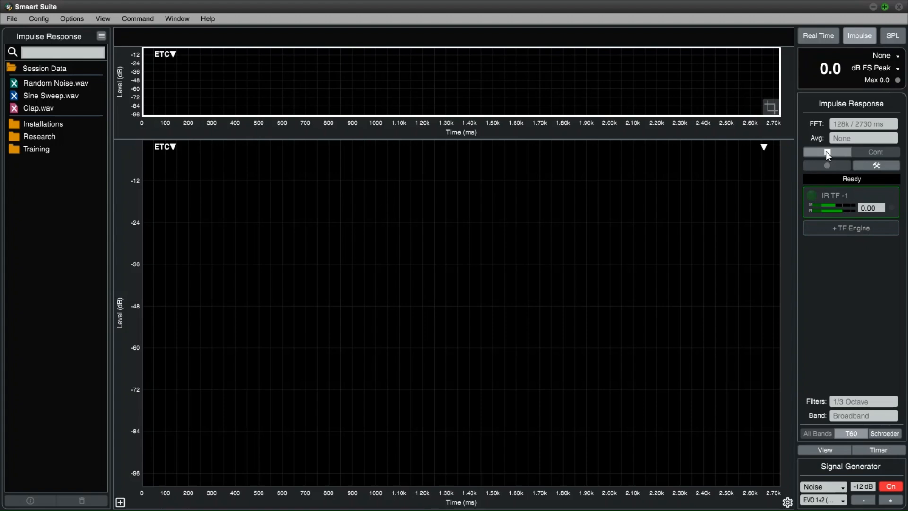
{"action": "left_click", "coordinate": [826, 151]}
{"action": "type", "text": "Psuedorandom"}
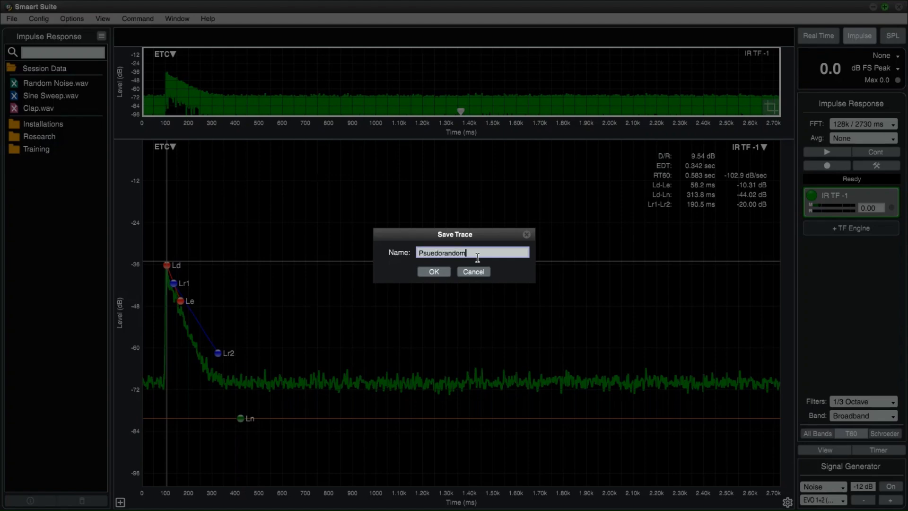
- Save the capture as 'Psuedorandom' and show the Random Noise and Sine Sweep traces
{"action": "left_click", "coordinate": [433, 271]}
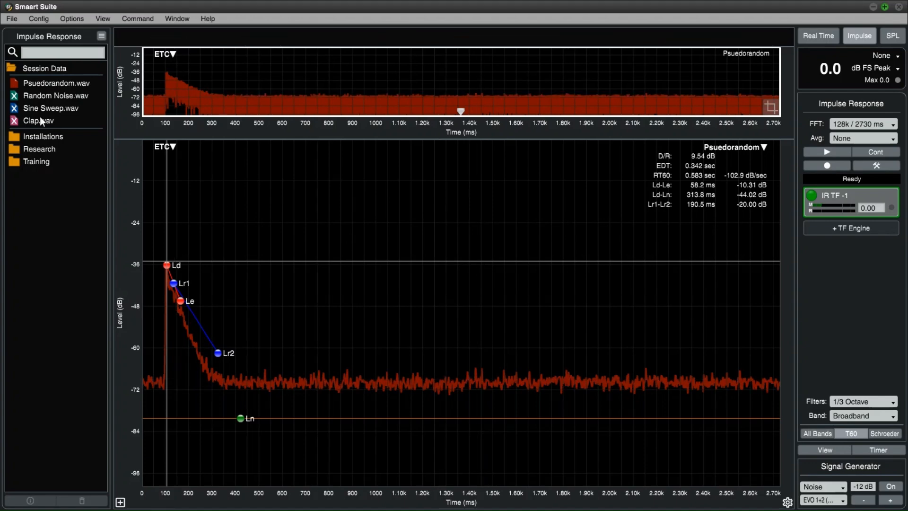
{"action": "left_click", "coordinate": [56, 95]}
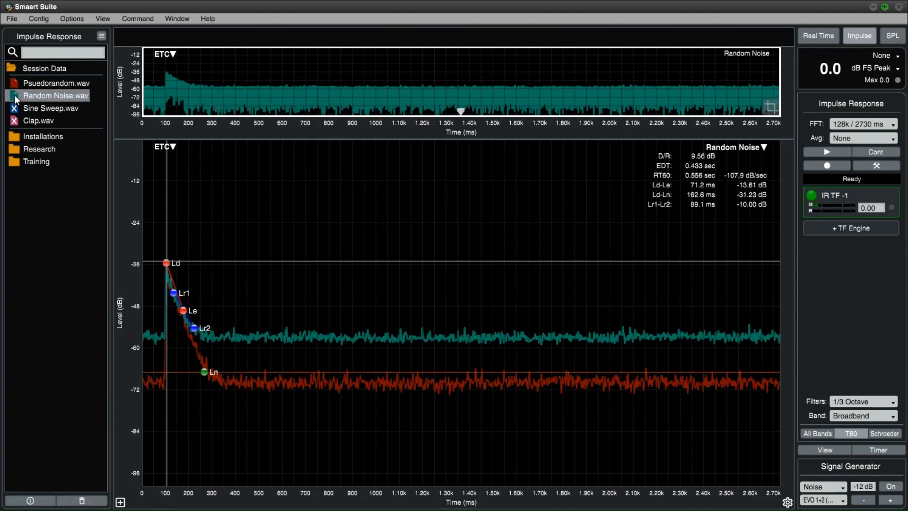
{"action": "left_click", "coordinate": [51, 110]}
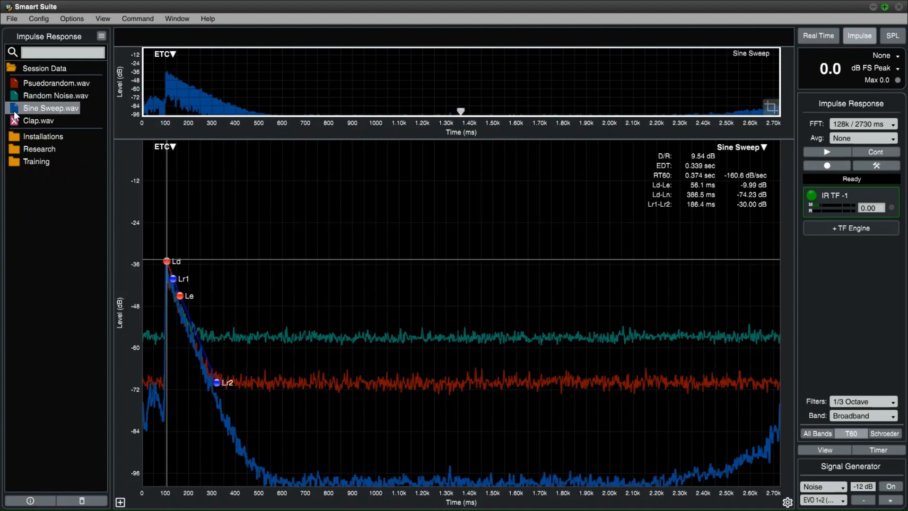